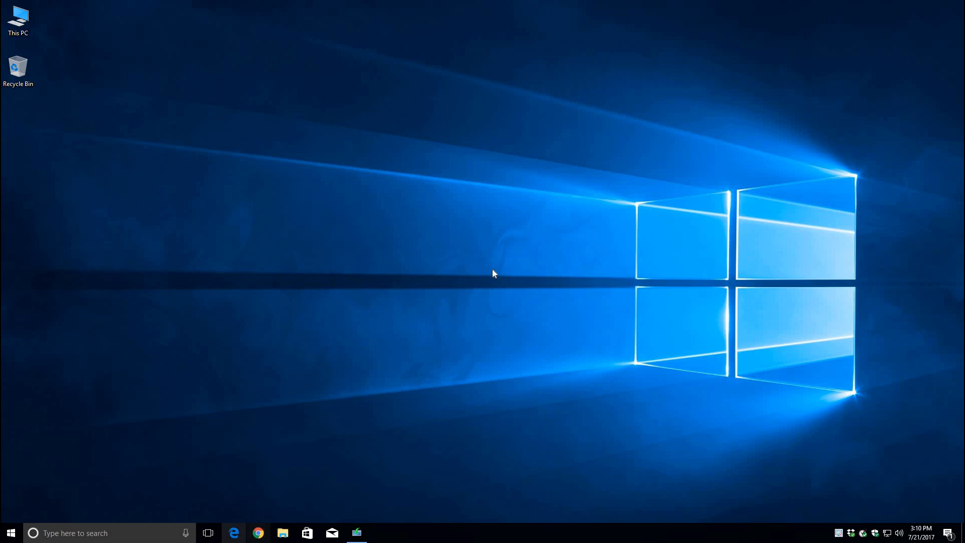
Step: Search 'itunes' in Edge and reach Apple's official iTunes download page
click(234, 533)
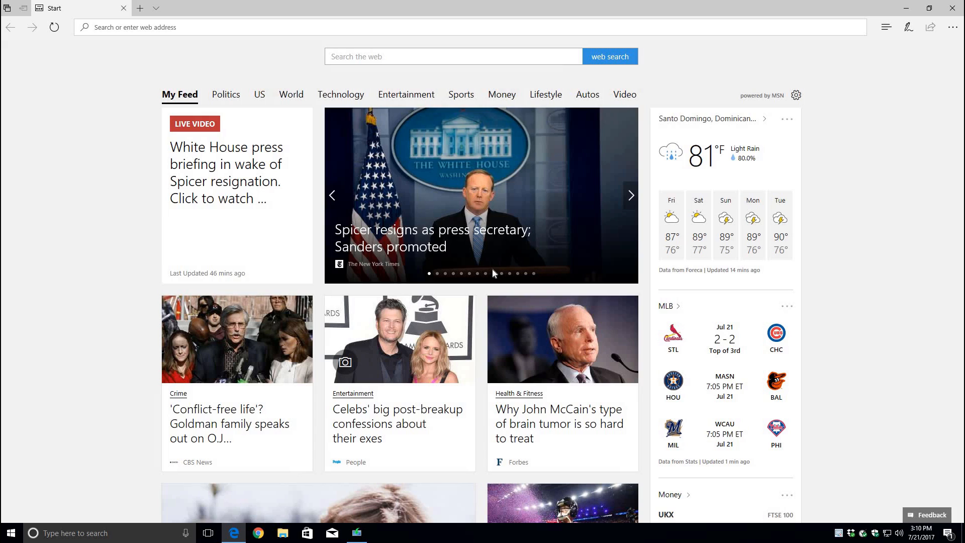
click(454, 56)
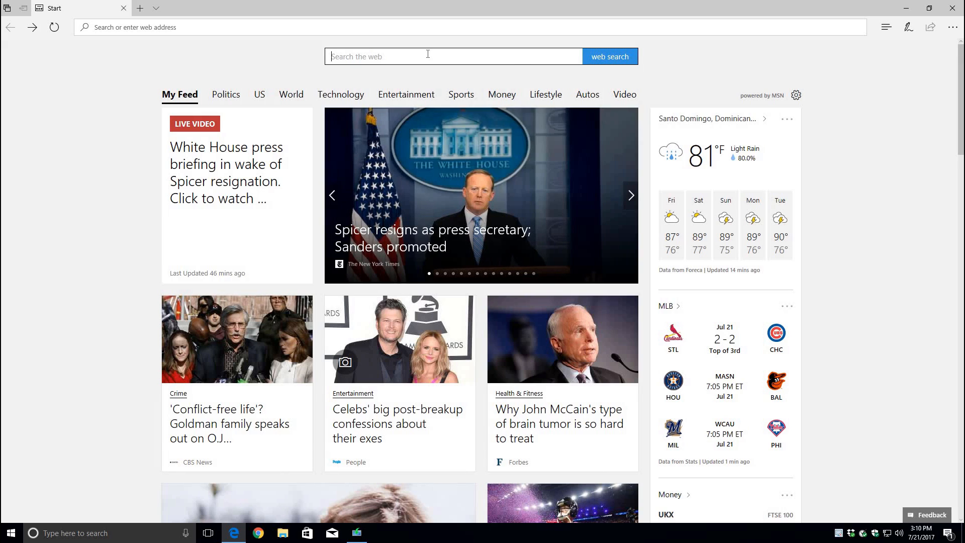
text(itunes download)
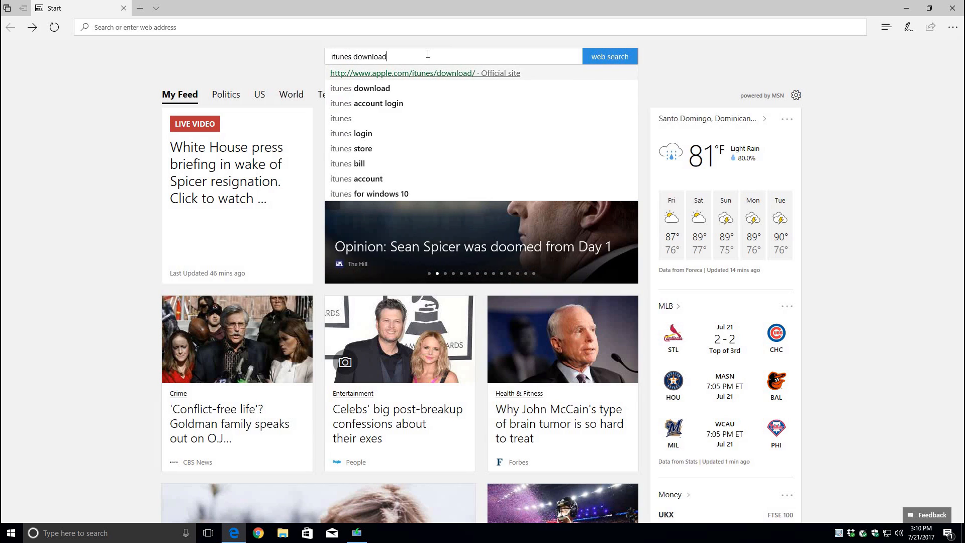
click(402, 73)
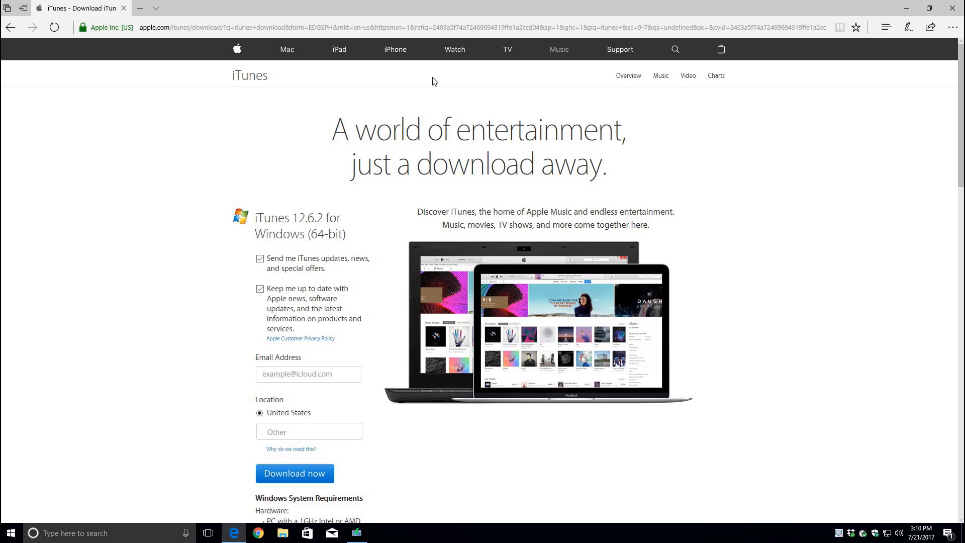
mouse_move(405, 149)
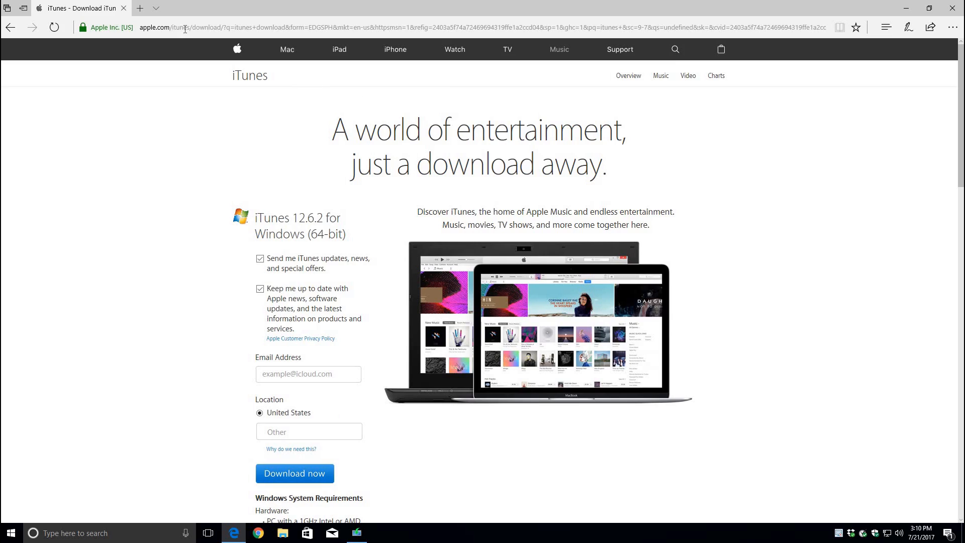
mouse_move(229, 179)
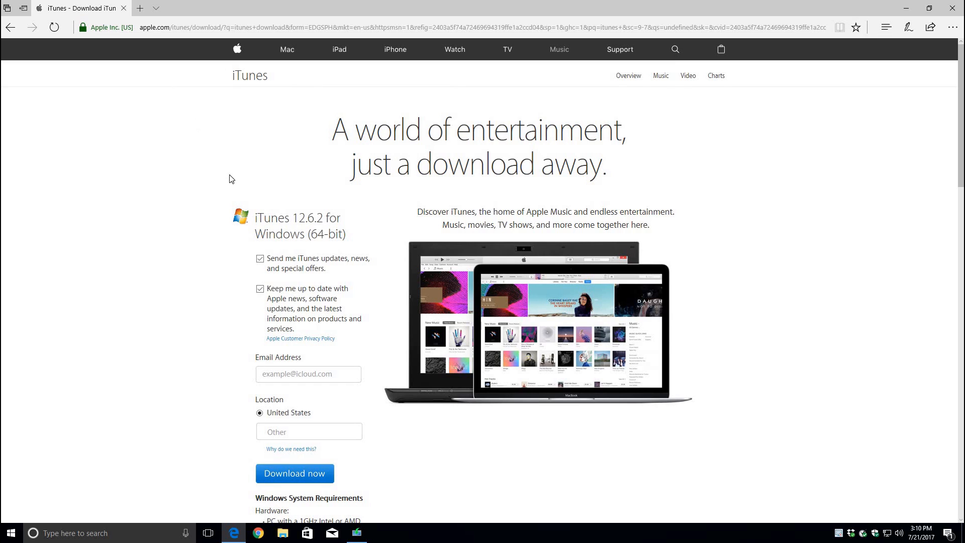
Step: Untick the update emails and save the 64-bit iTunes installer to the Desktop
click(259, 259)
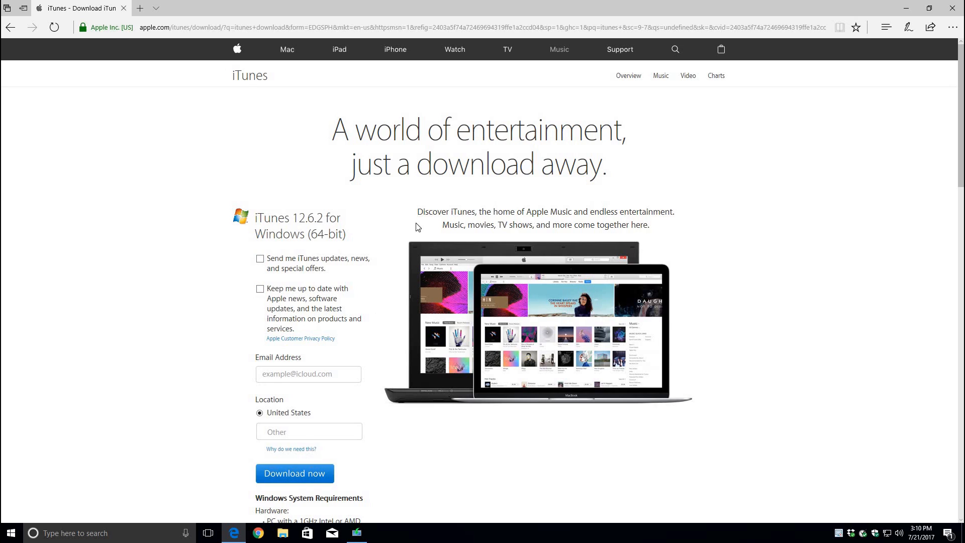
click(295, 474)
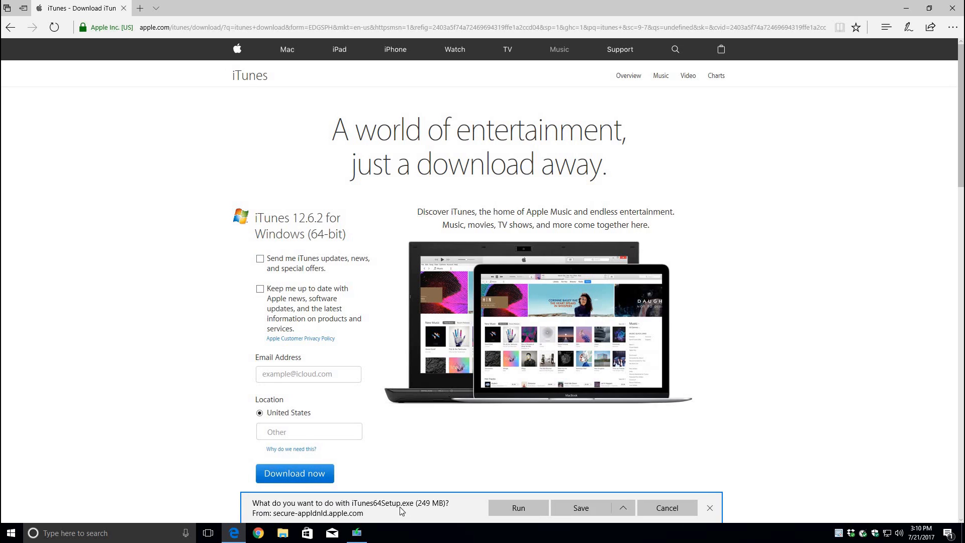
click(295, 473)
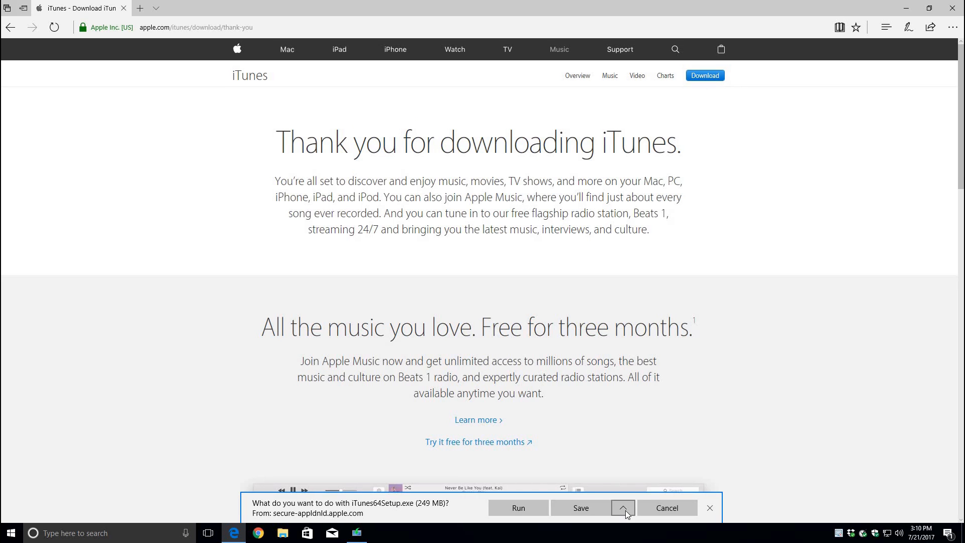
click(624, 508)
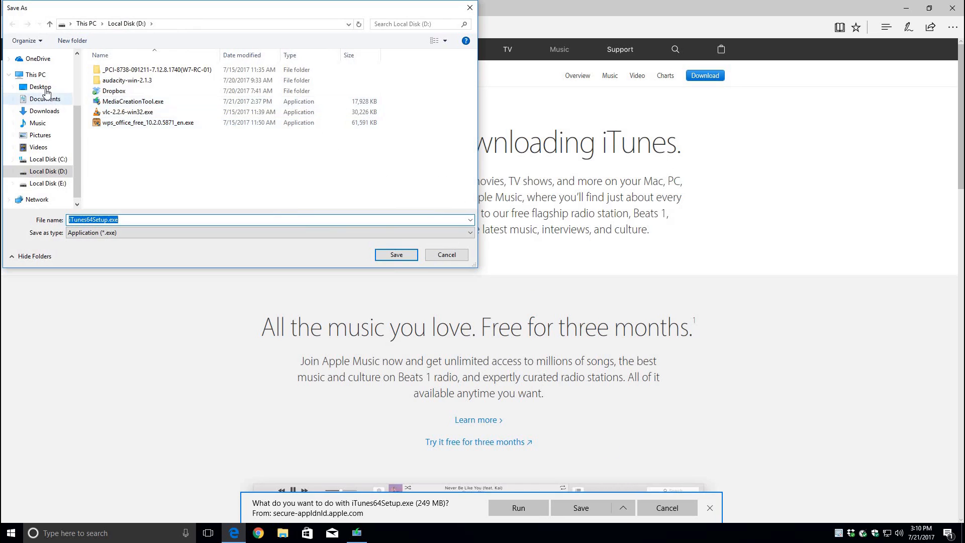
click(40, 86)
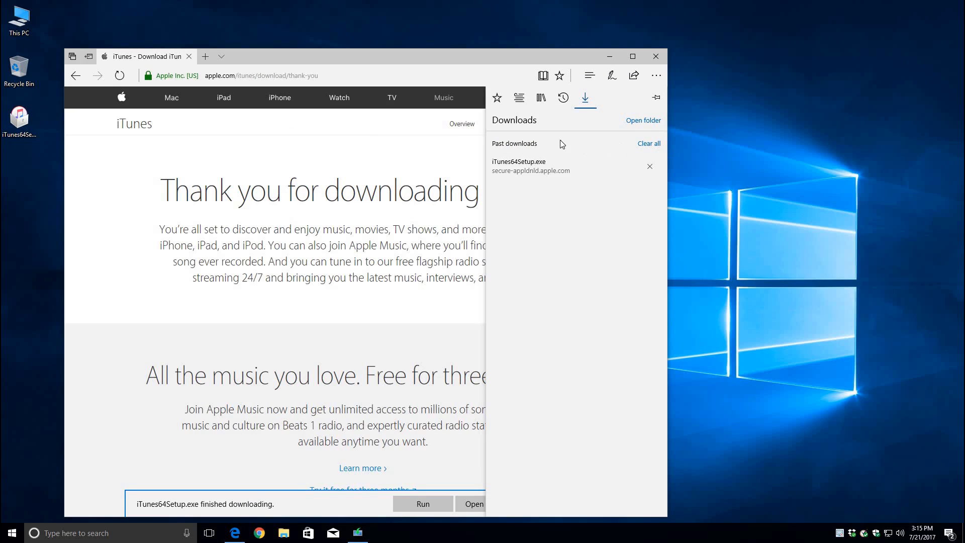
Step: Show the downloaded installer in its Desktop folder and close Edge
click(585, 98)
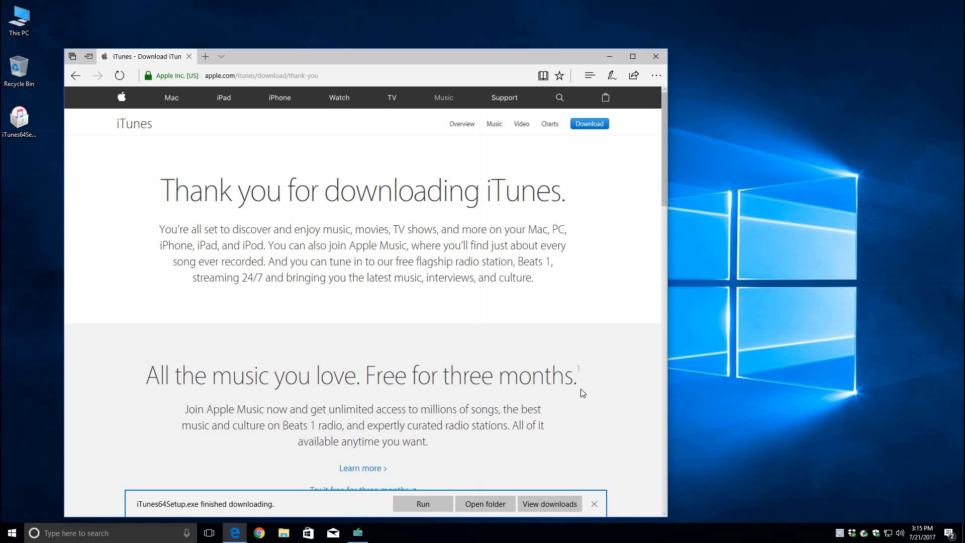
mouse_move(469, 513)
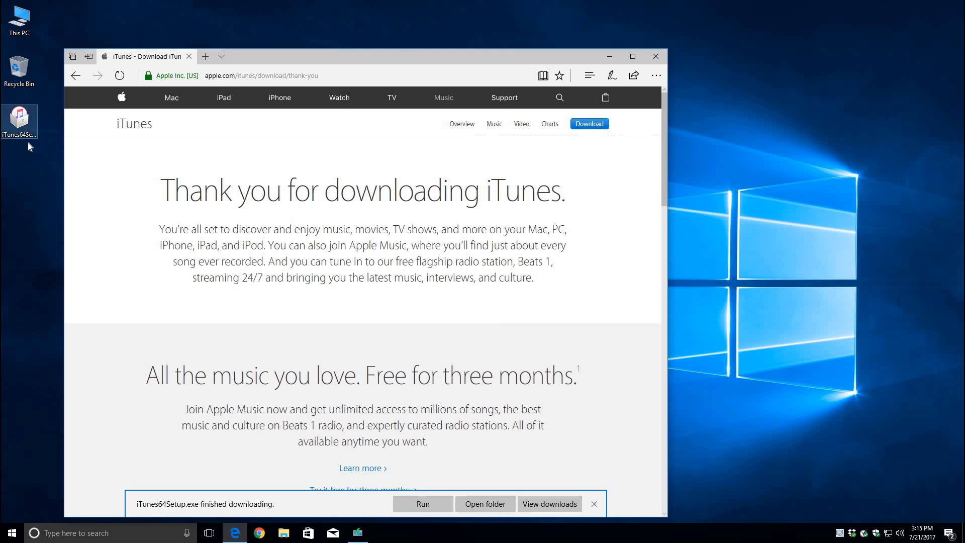
click(485, 504)
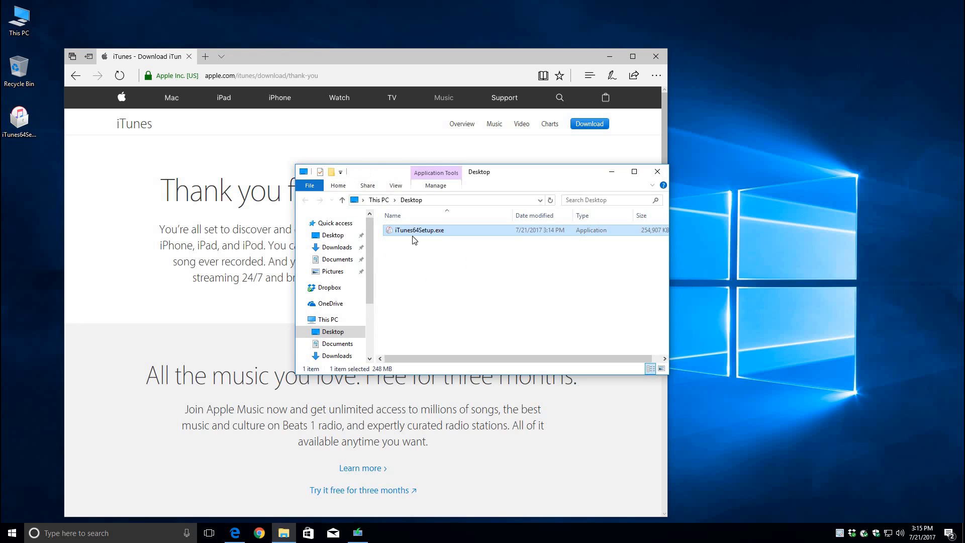
mouse_move(630, 282)
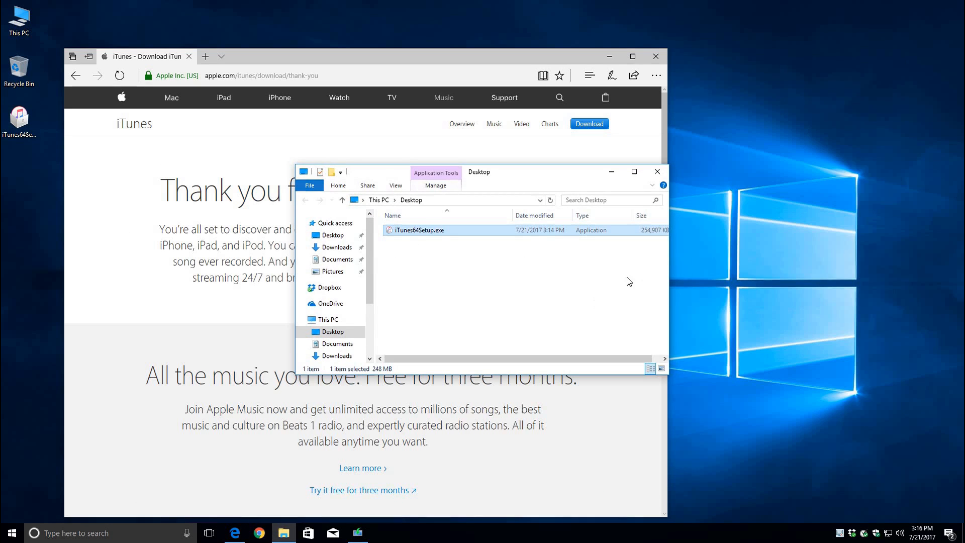
mouse_move(659, 87)
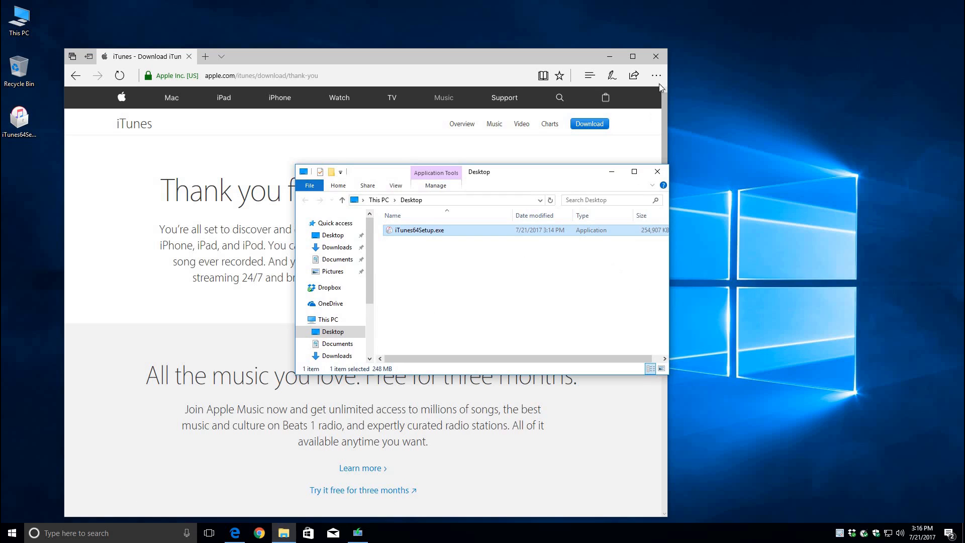
click(656, 57)
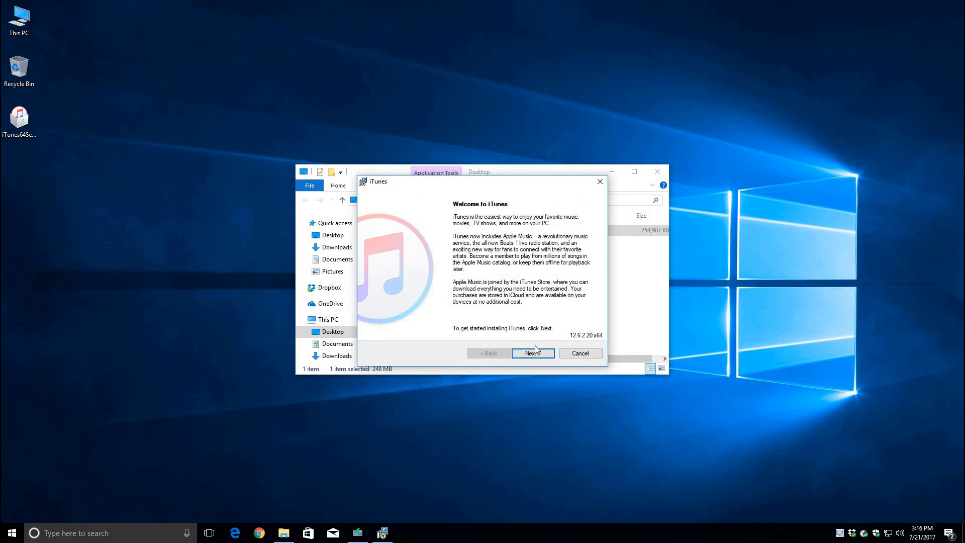
Step: Install iTunes with 'default player for audio files' unticked, then finish and launch it
click(531, 353)
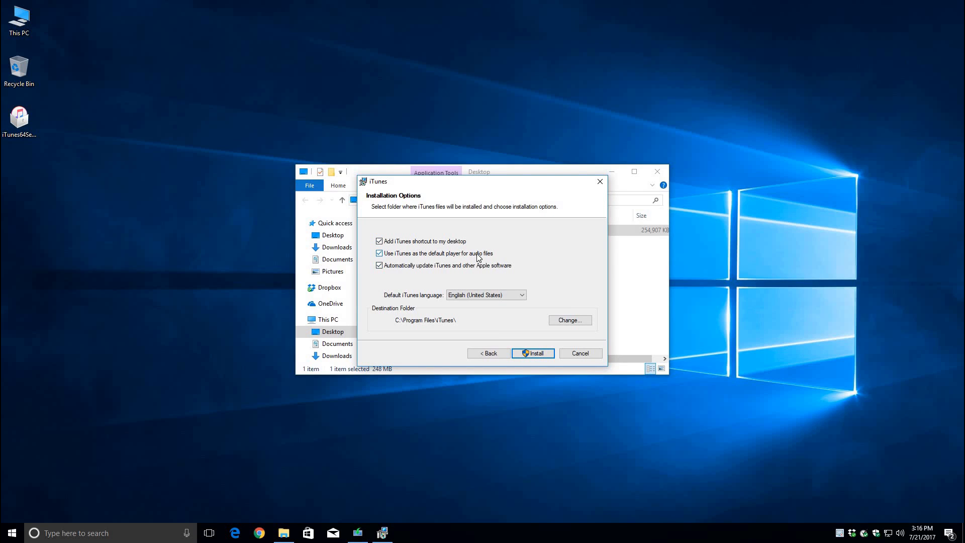
click(379, 253)
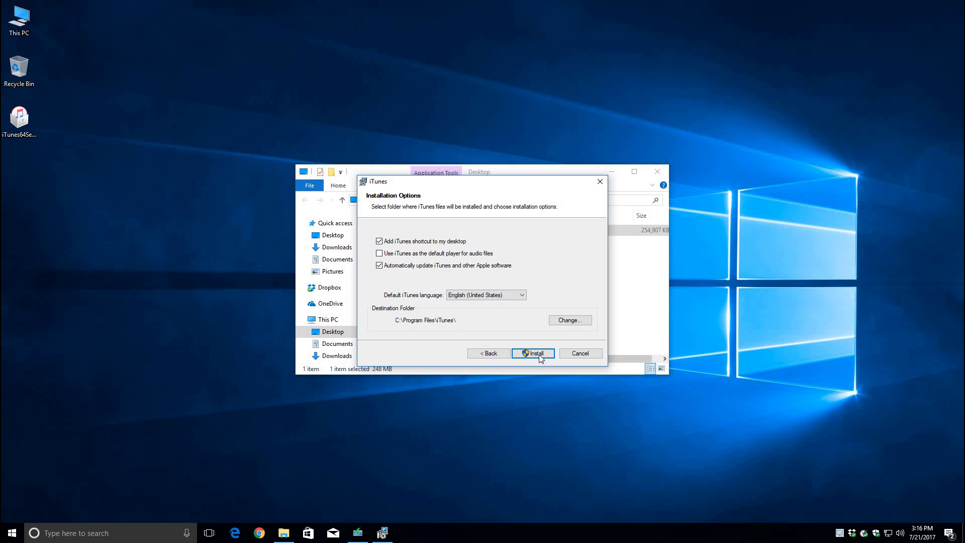
click(533, 353)
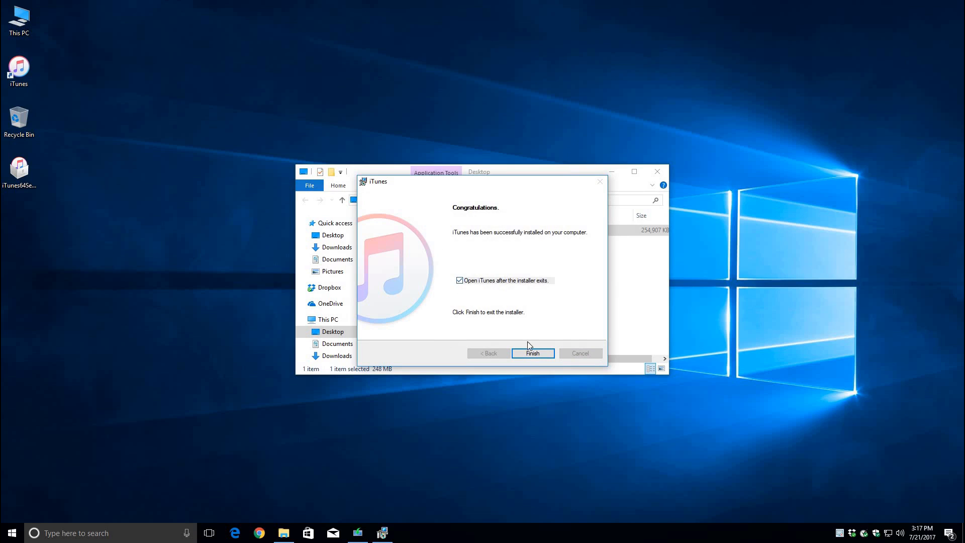
click(532, 353)
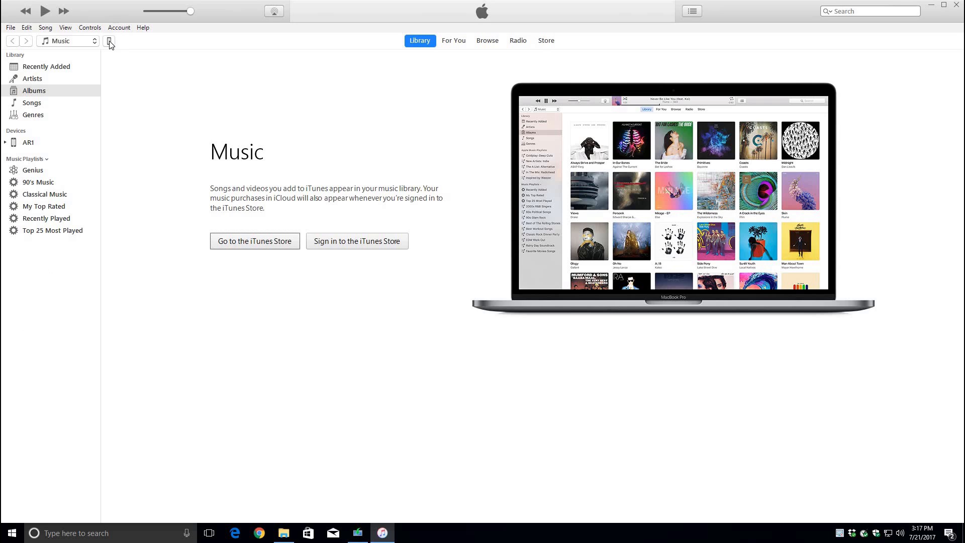
Step: Show the connected iPhone's Summary page from the iTunes toolbar
click(109, 41)
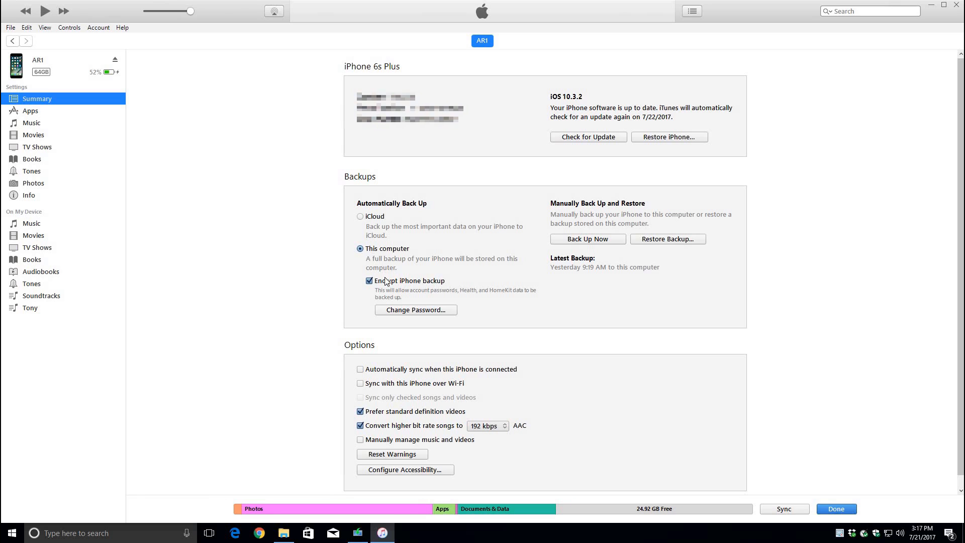
mouse_move(397, 285)
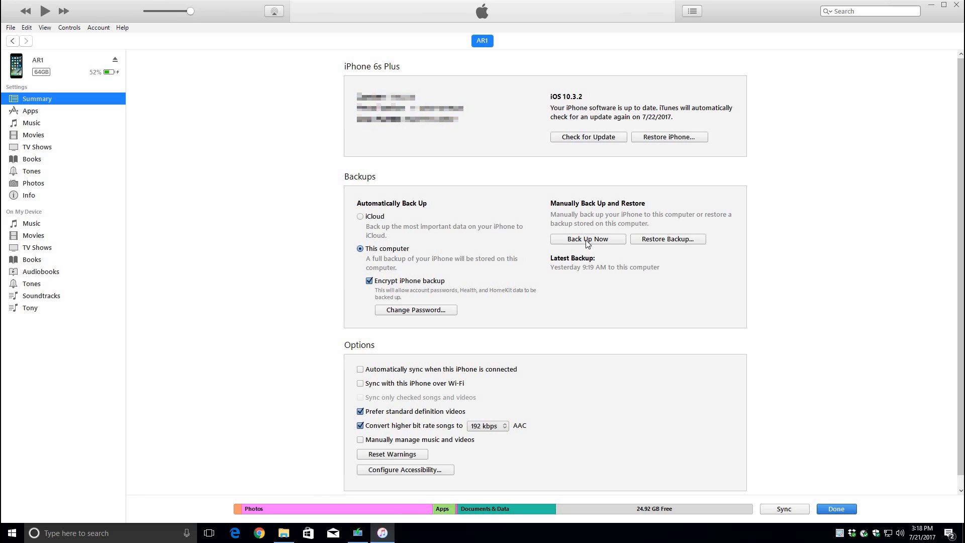
mouse_move(597, 246)
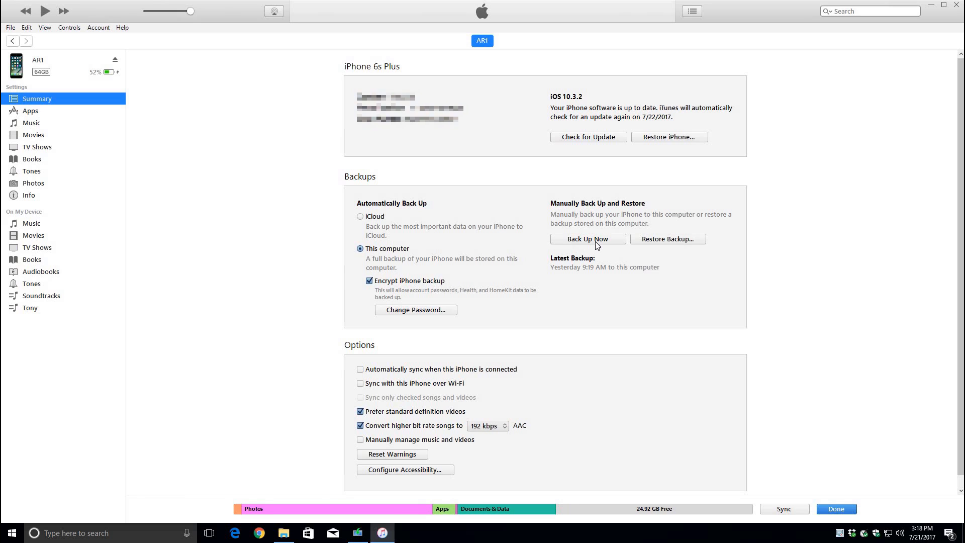
mouse_move(595, 246)
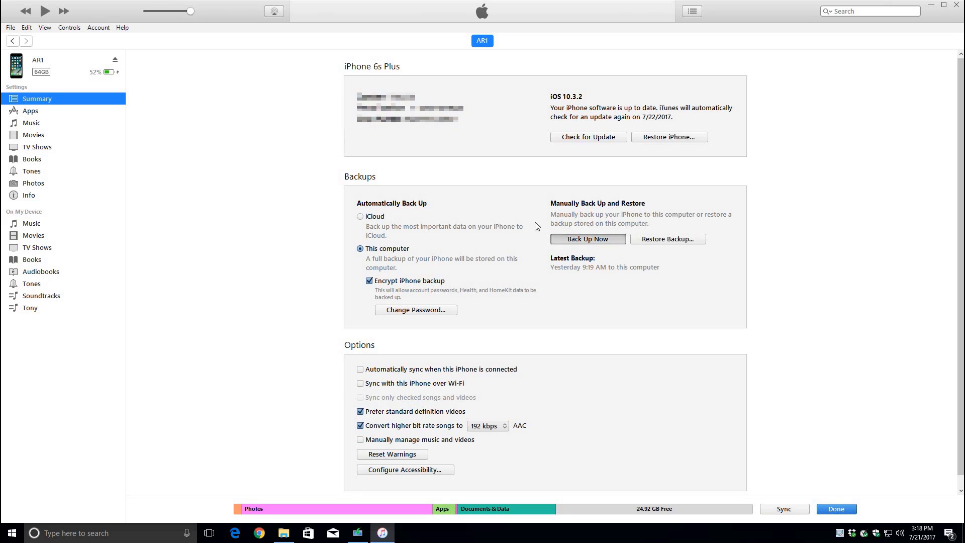
Step: Run Back Up Now for the iPhone and return to the library when done
click(587, 239)
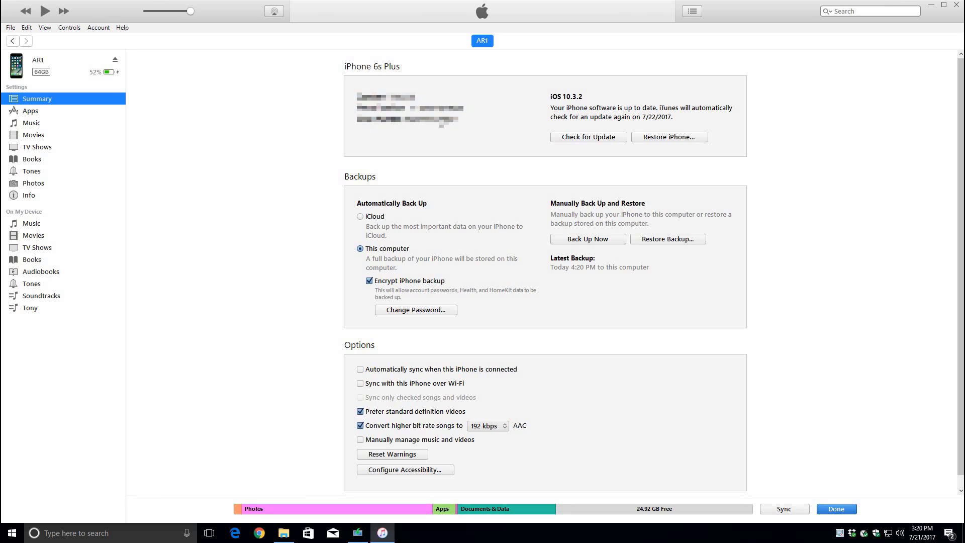
mouse_move(576, 304)
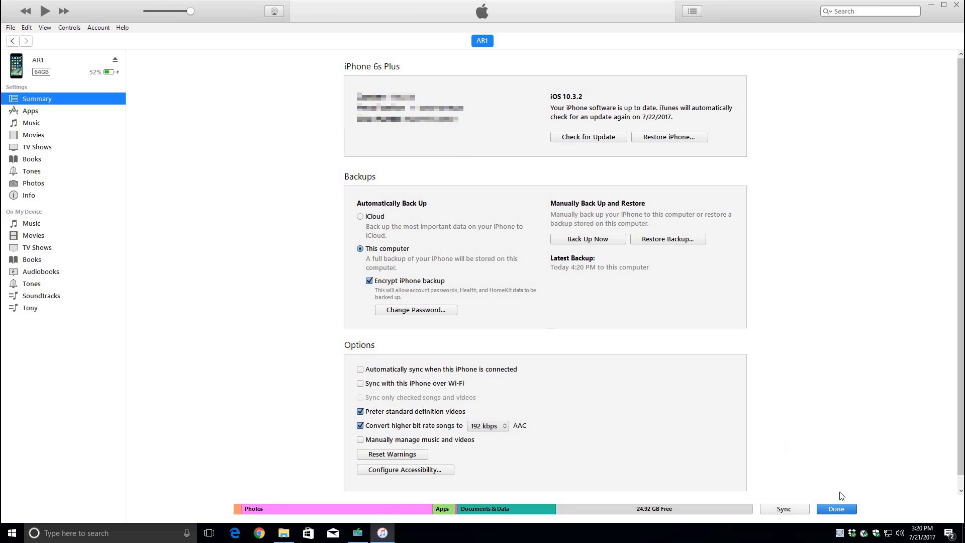
click(836, 509)
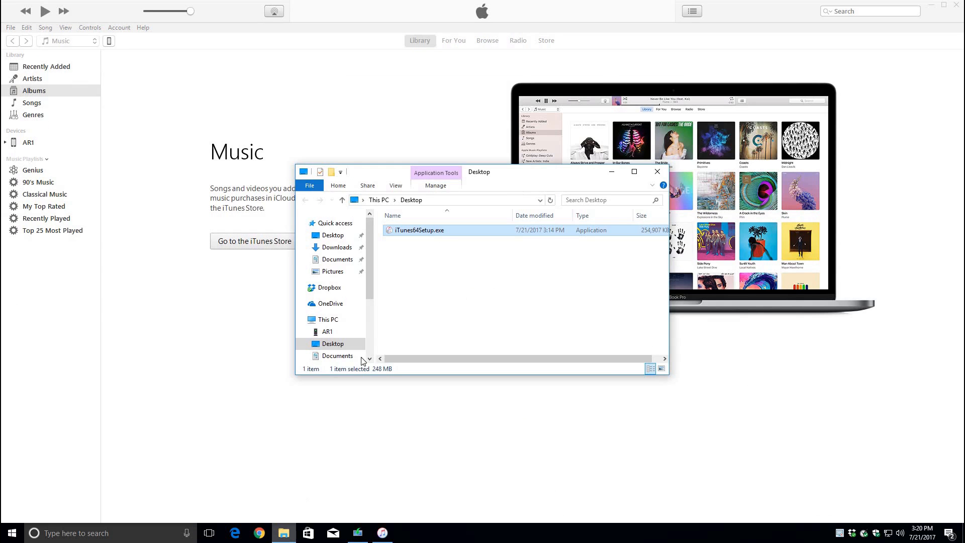
Step: Go to C:\Users and make hidden items visible in the folder view
click(328, 320)
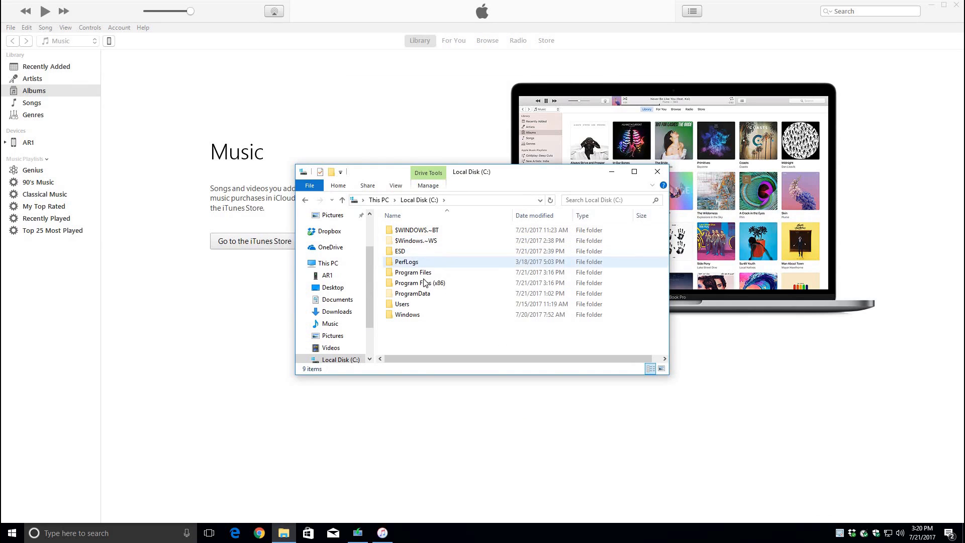
double_click(402, 303)
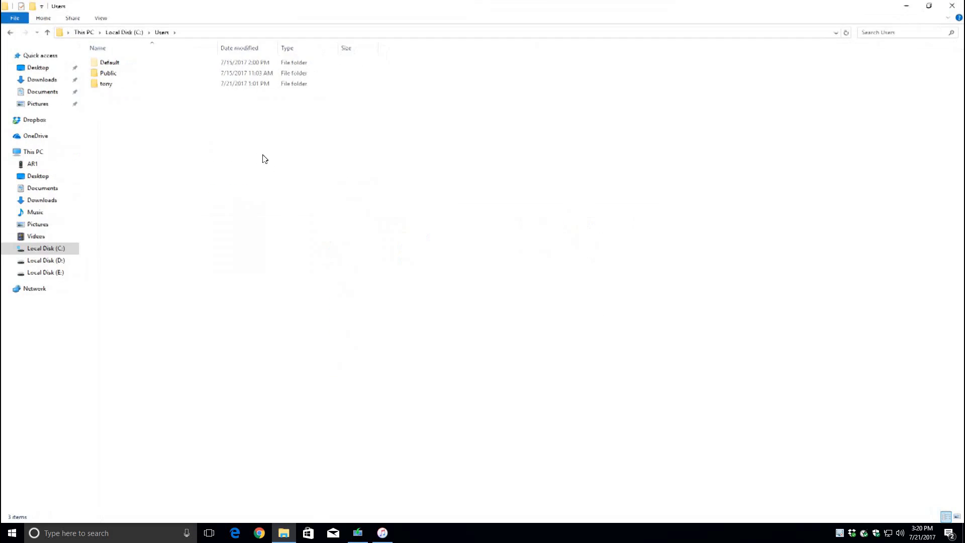
click(100, 17)
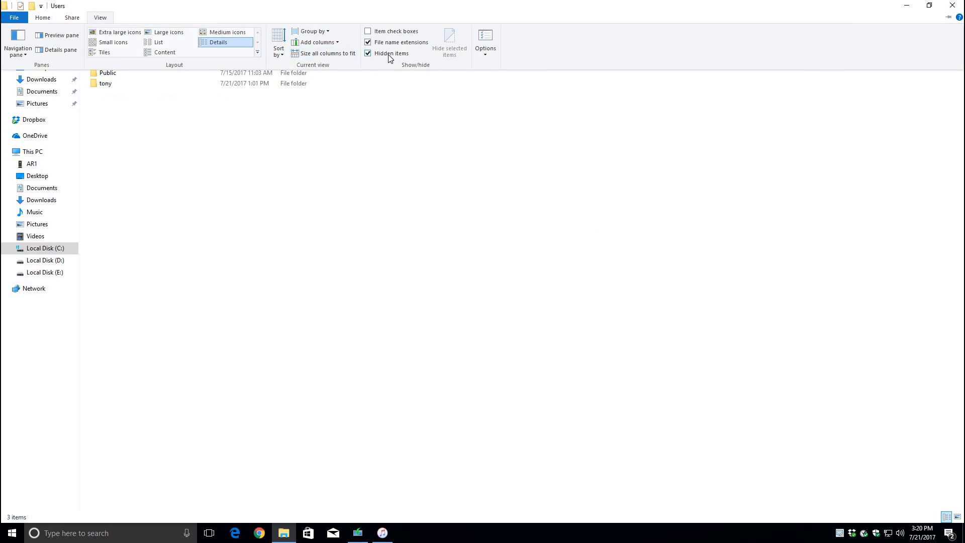
click(100, 17)
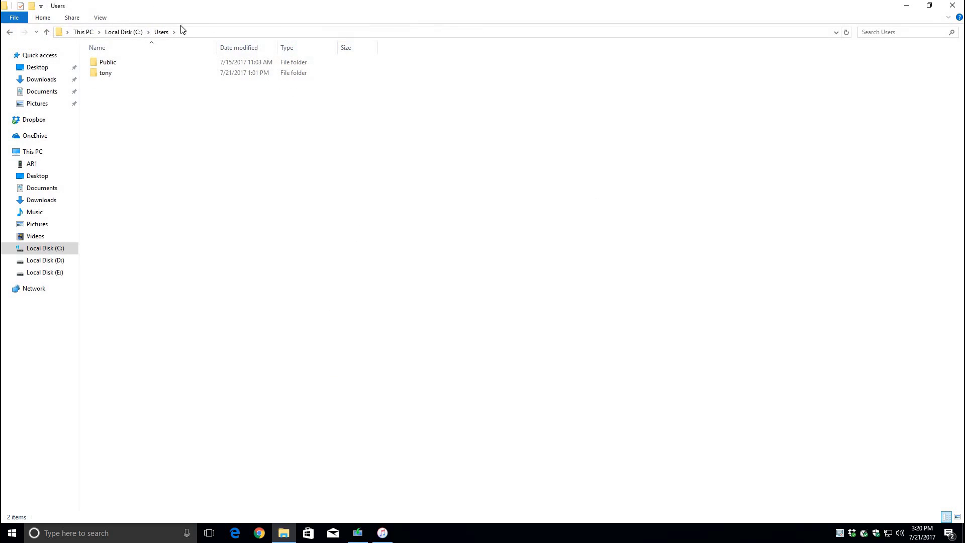
click(99, 17)
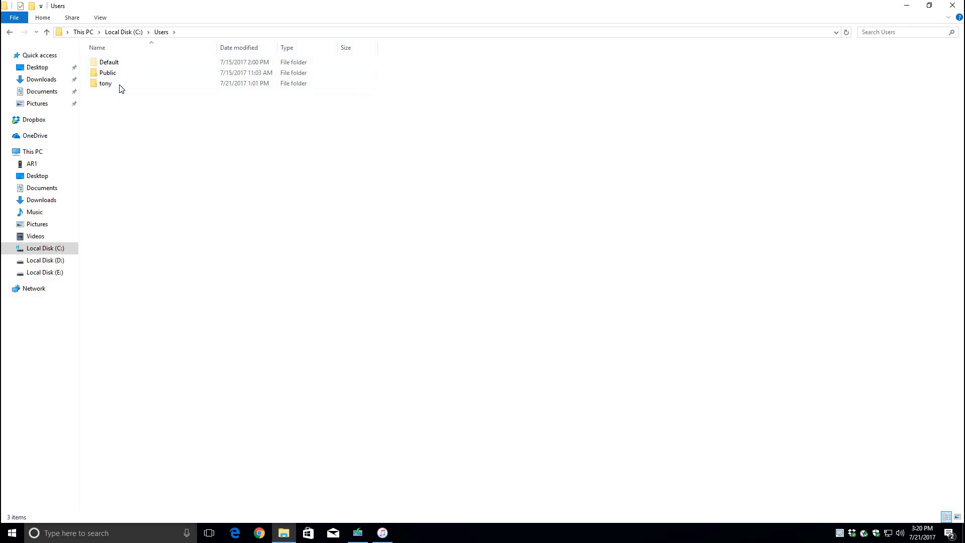
Step: Navigate tony > AppData > Roaming > Apple Computer > MobileSync > Backup
double_click(104, 83)
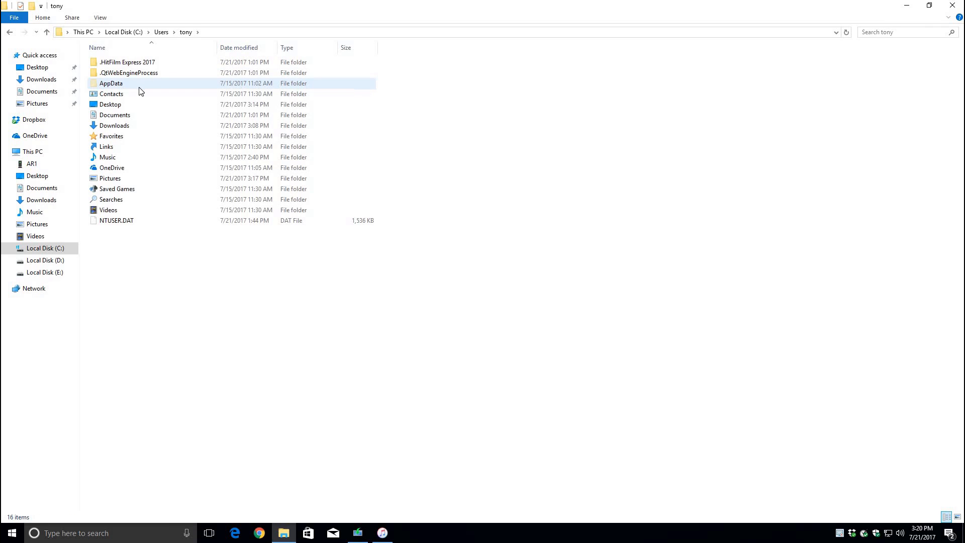
click(110, 83)
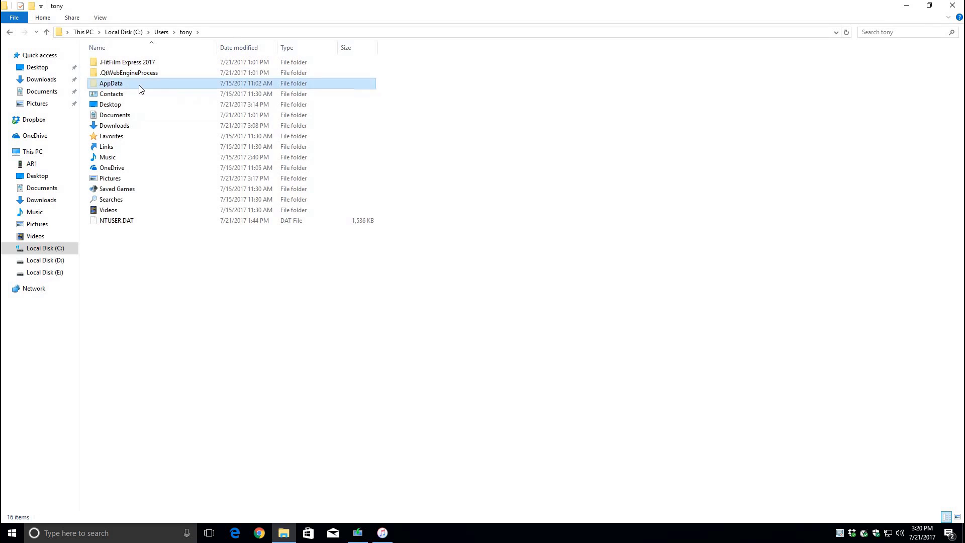
double_click(111, 84)
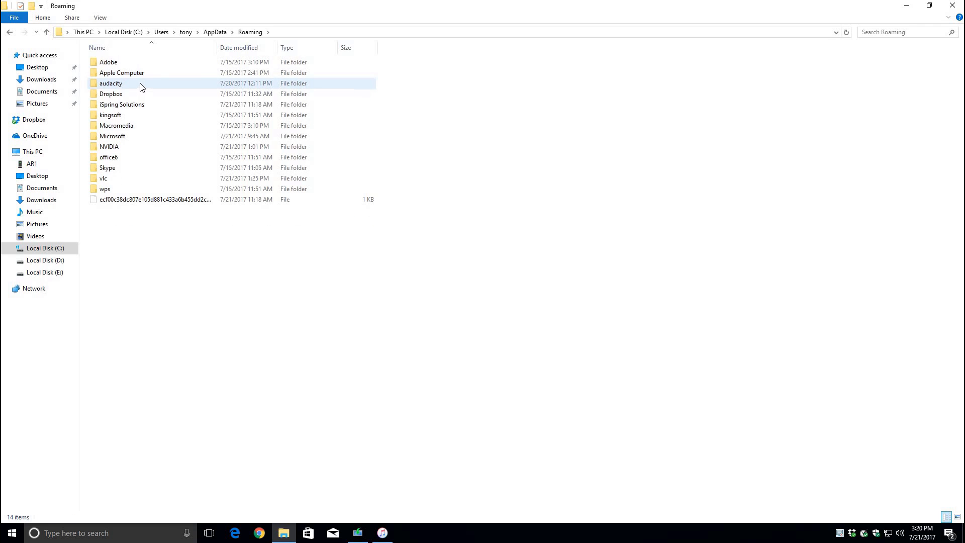
double_click(122, 72)
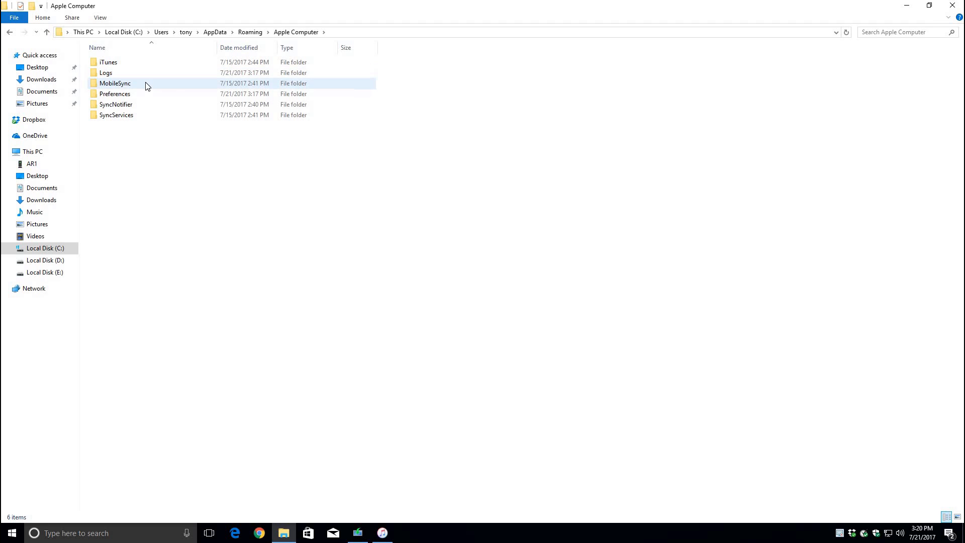
double_click(115, 83)
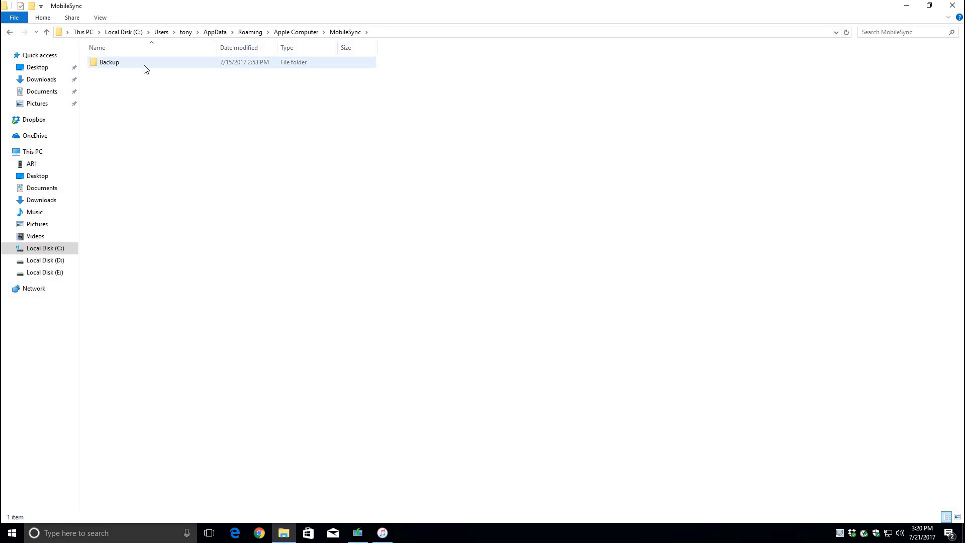
double_click(109, 61)
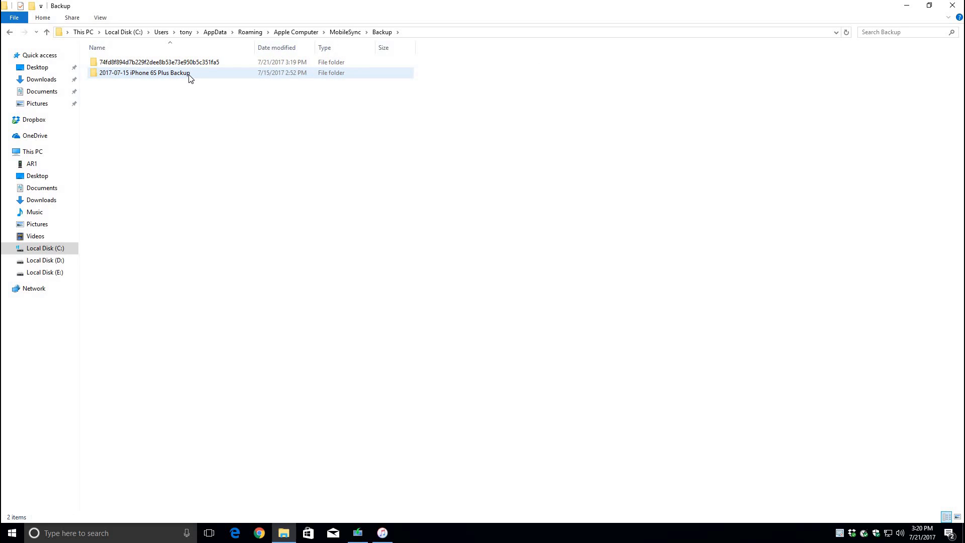
double_click(145, 73)
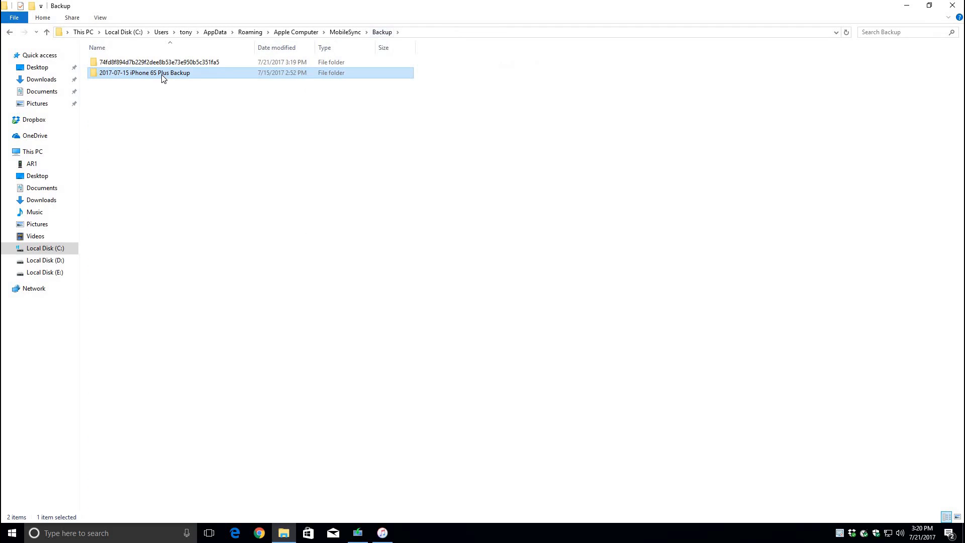
Step: Create a new folder in Backup named '2017-07-21 iPhone 6S Plus Backup'
right_click(145, 72)
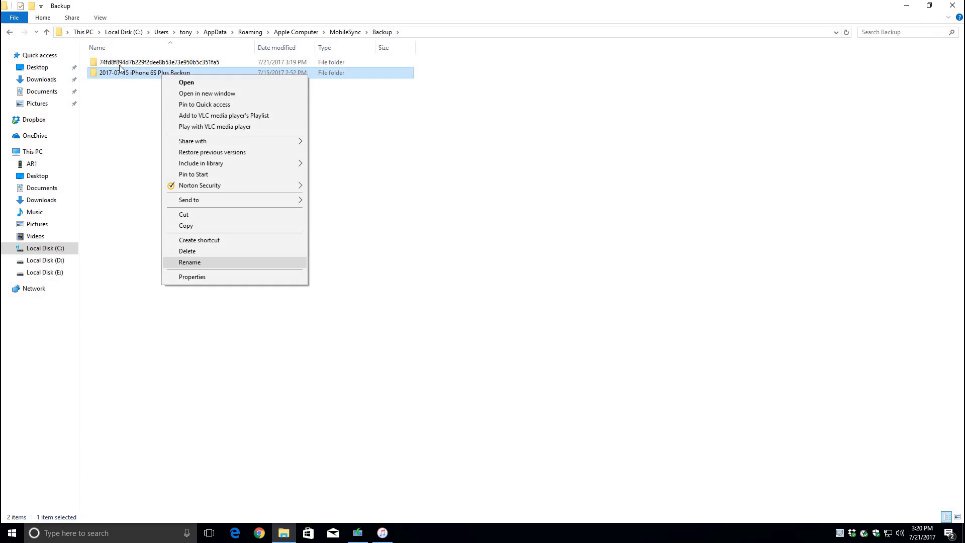
click(190, 262)
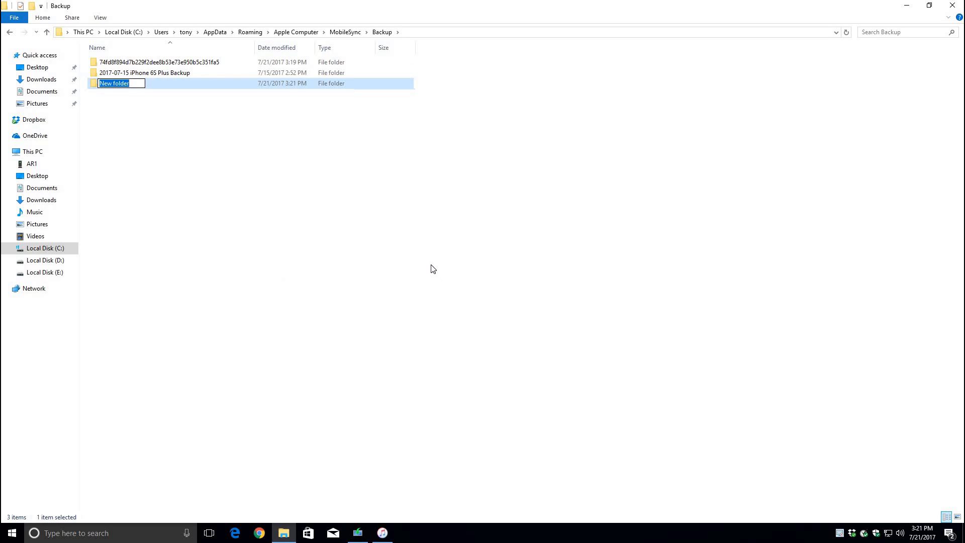
text(2017-07-21)
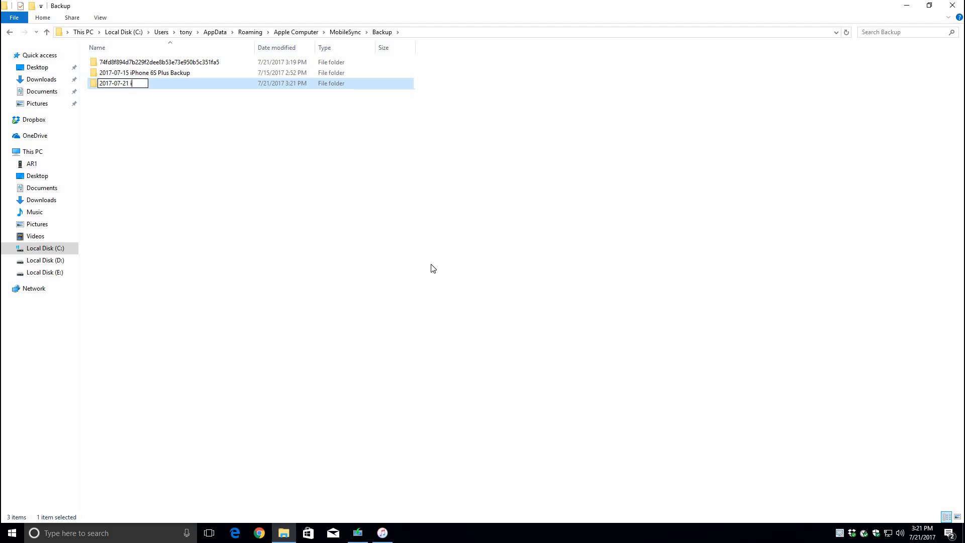
text(iPhone 6S Plus Backup)
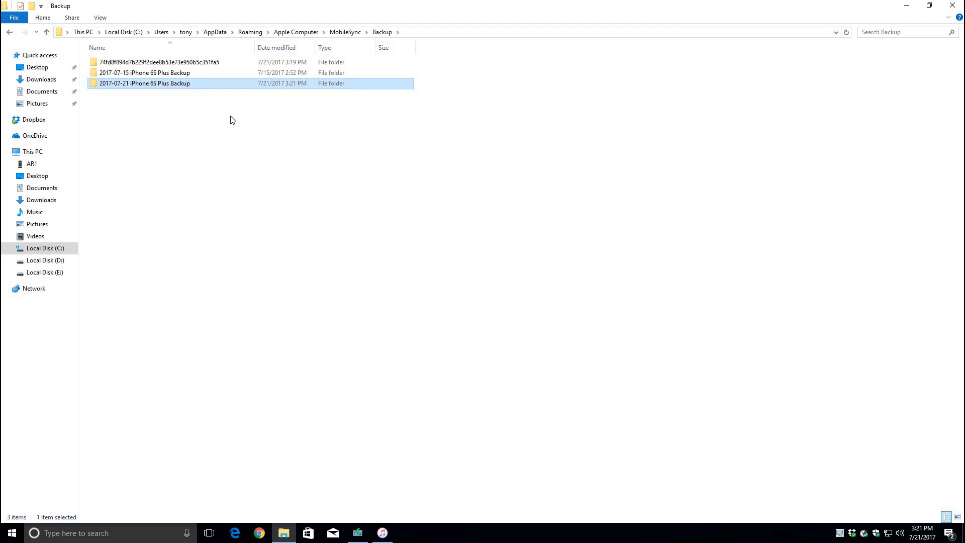
Step: Paste the hex-named backup folder into the new dated folder and return to Backup
right_click(157, 61)
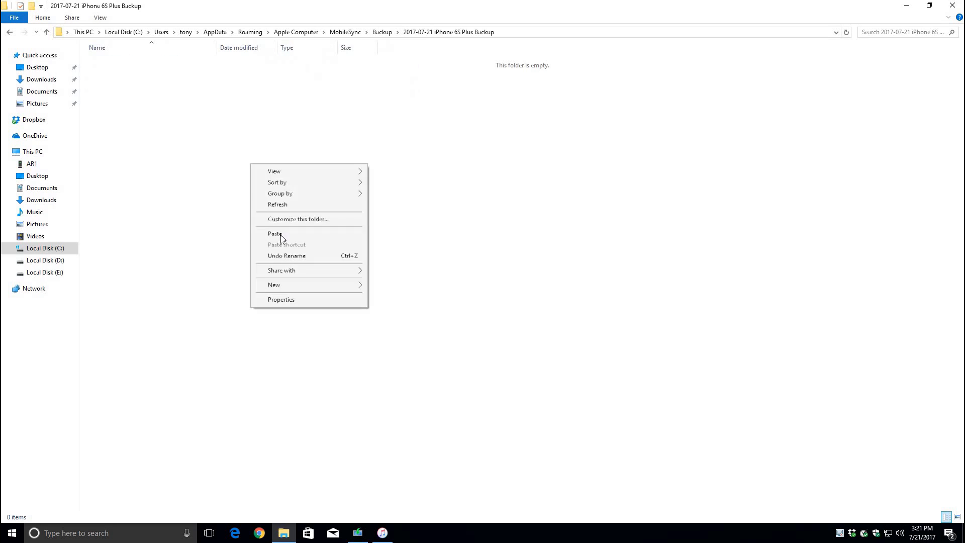
click(275, 233)
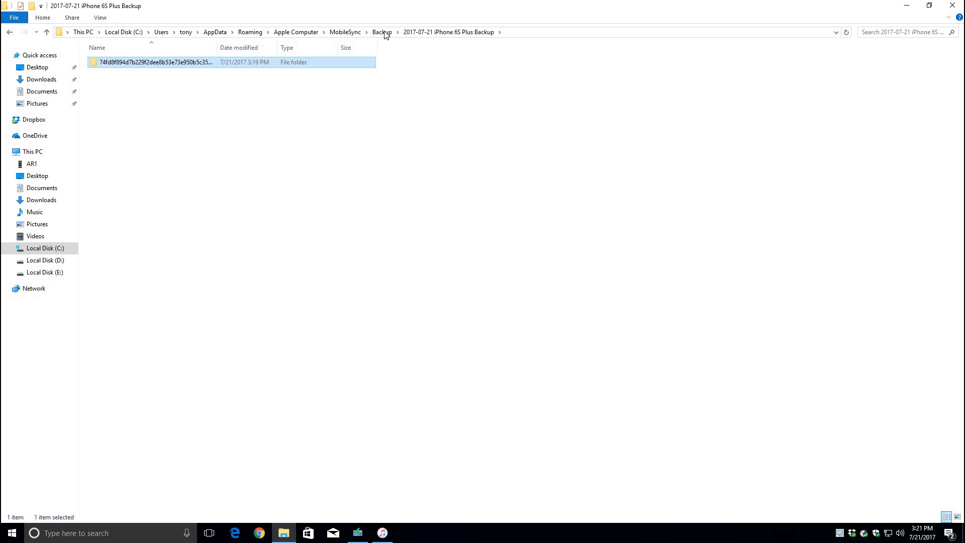
click(382, 32)
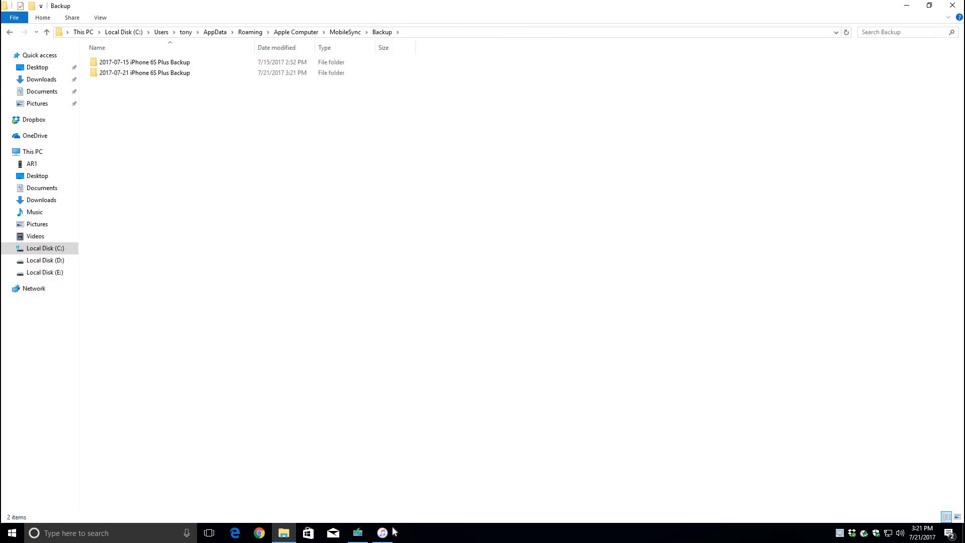
Step: Eject and reconnect the iPhone in iTunes, checking Latest Backup reads 7/15/2017 3:52 PM
click(382, 533)
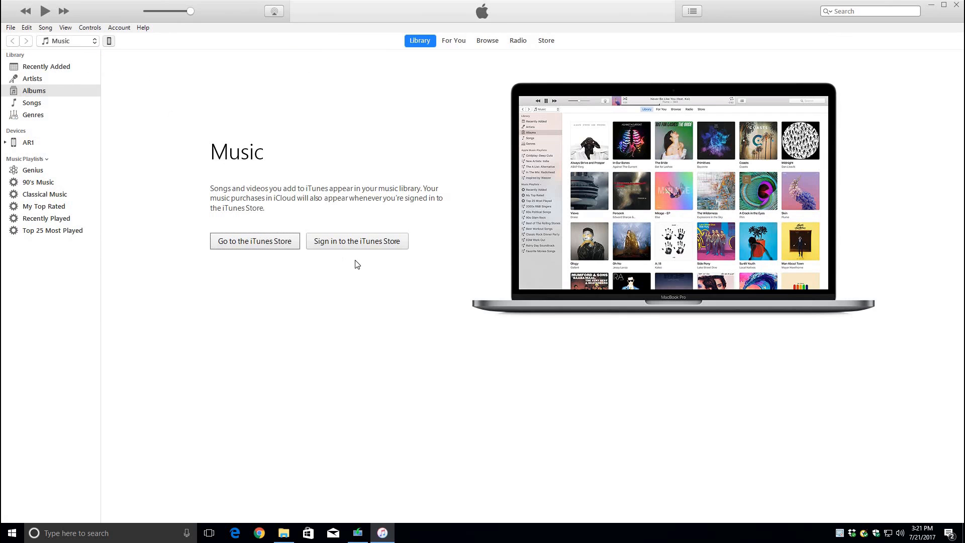
click(29, 143)
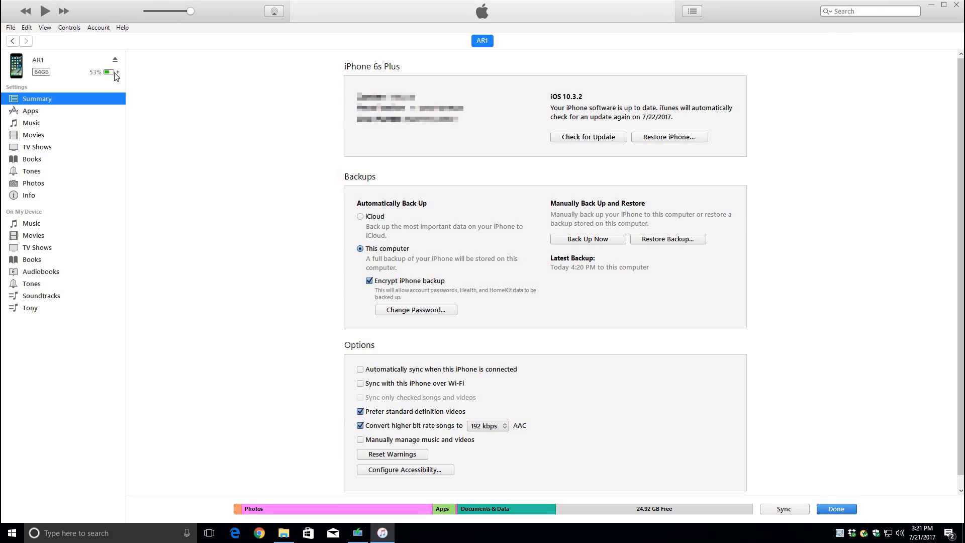
click(114, 74)
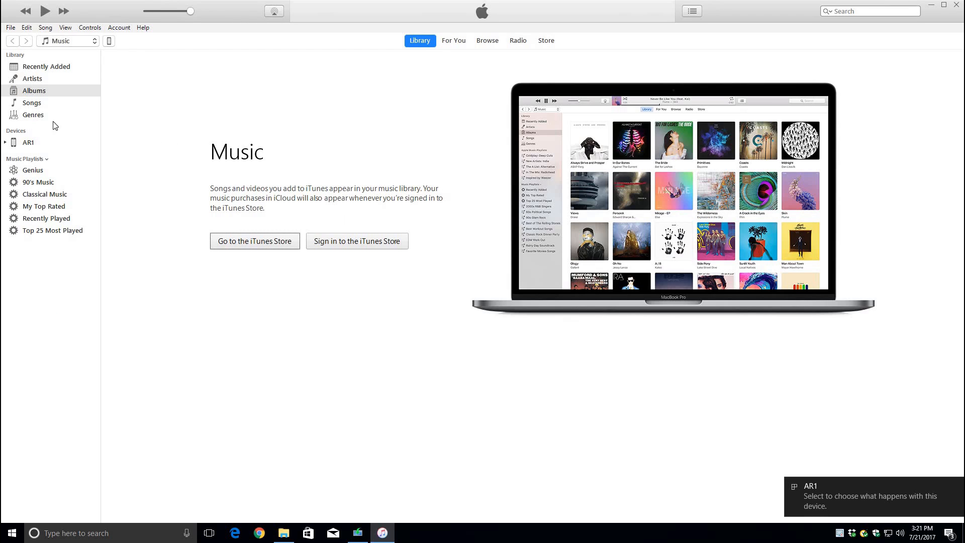
click(29, 141)
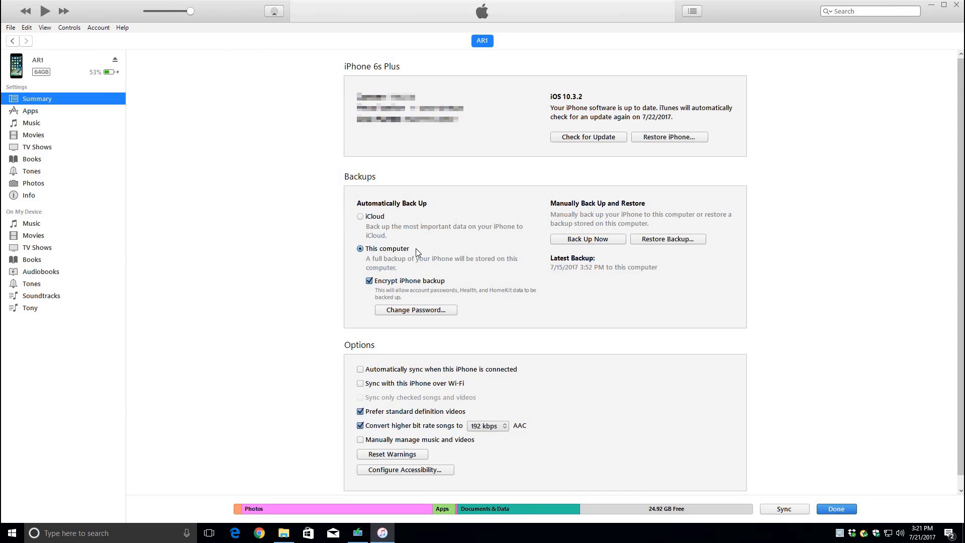
mouse_move(564, 272)
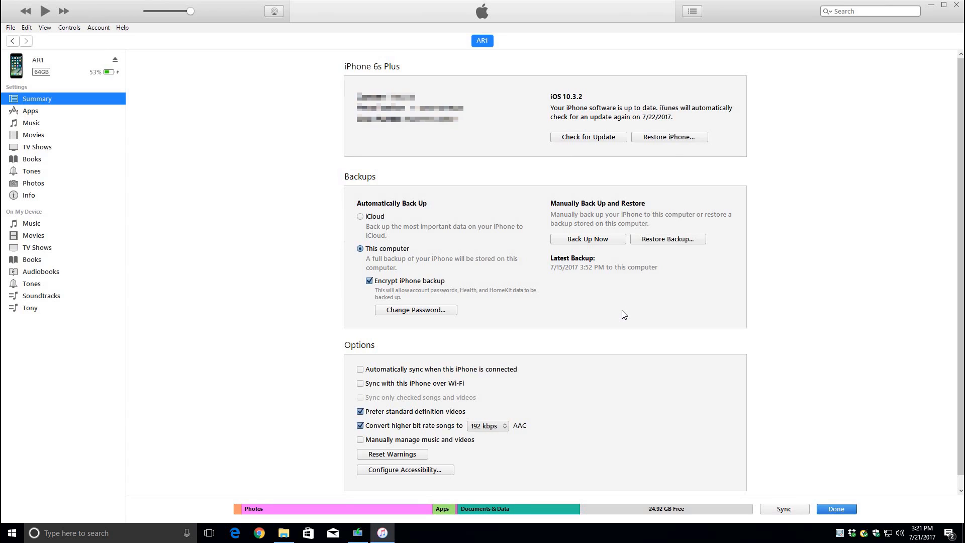
mouse_move(626, 309)
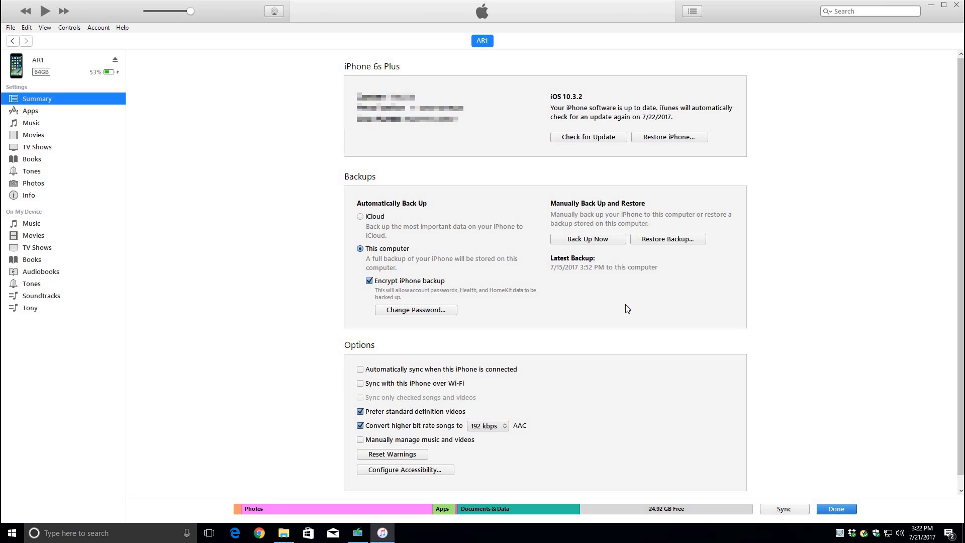
mouse_move(624, 311)
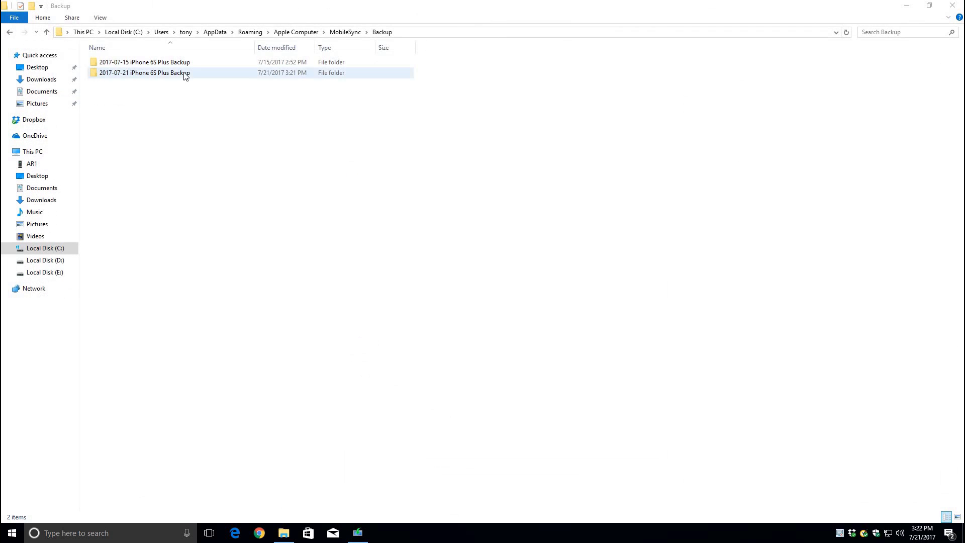
Step: Move the hash-named folder from the 2017-07-21 folder back into Backup
double_click(145, 72)
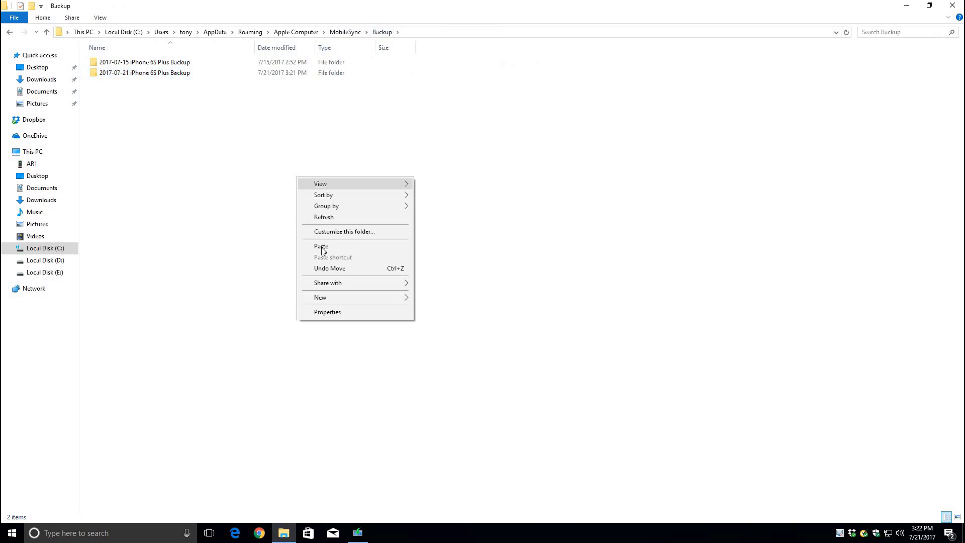
click(322, 246)
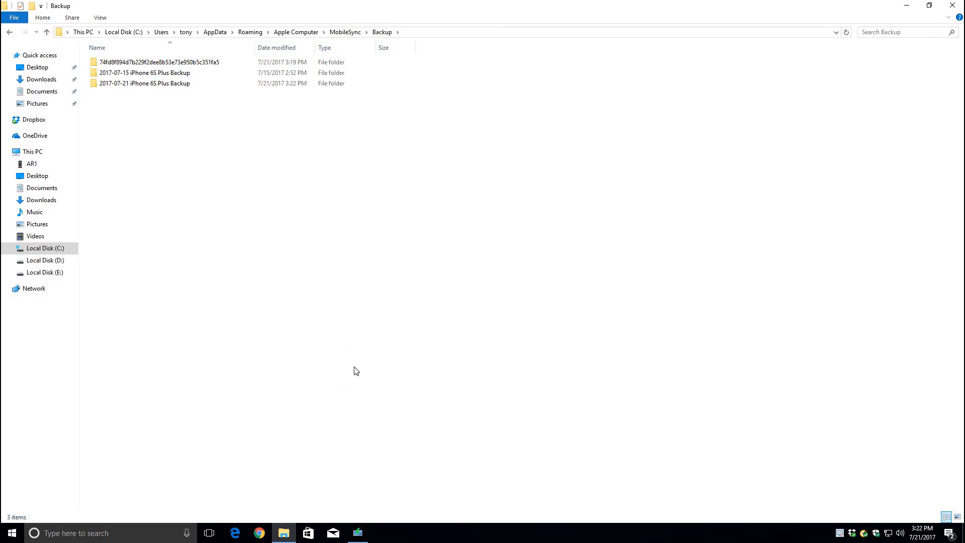
click(8, 533)
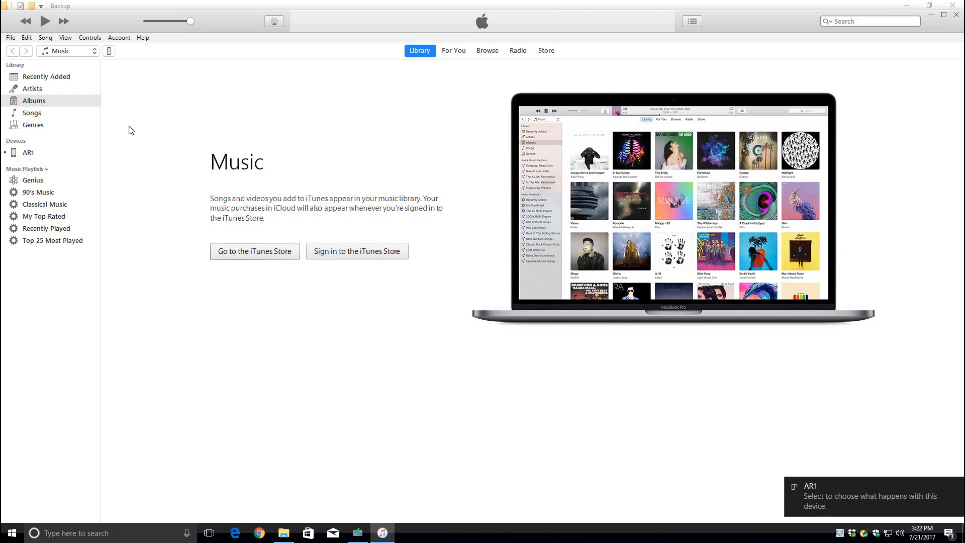
Step: View the iPhone's Summary page showing Latest Backup as Today 4:20 PM to this computer
click(29, 152)
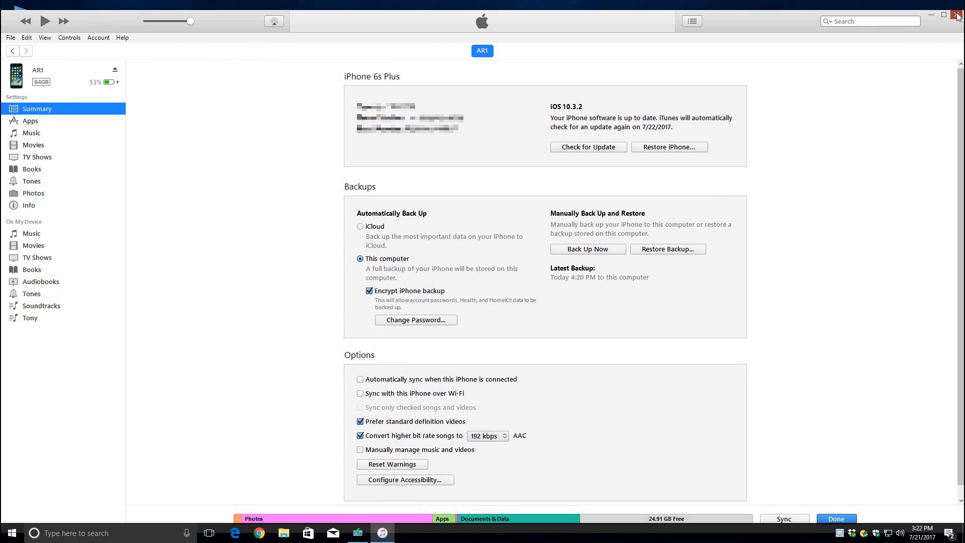
Step: Close iTunes and browse a new File Explorer window into C:\Users
click(959, 15)
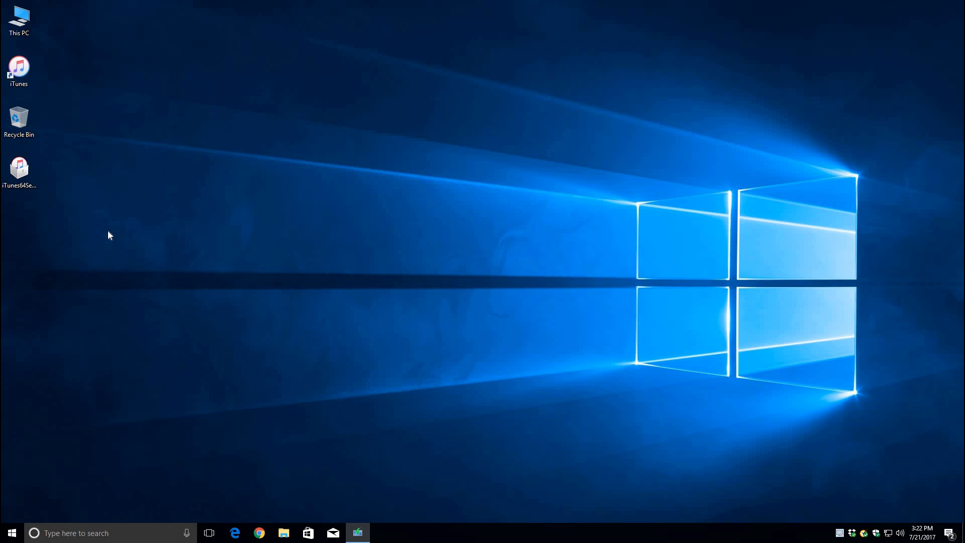
click(284, 533)
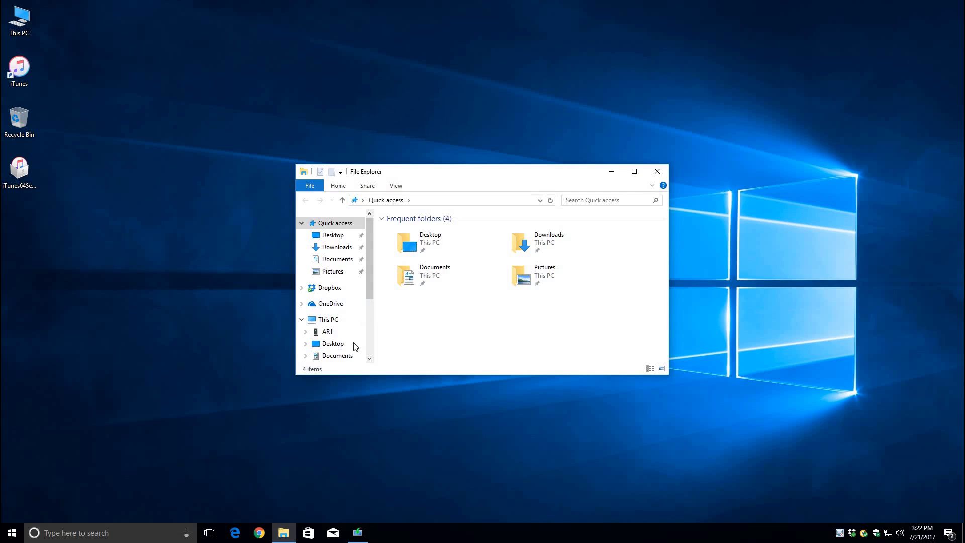
scroll(down, 3)
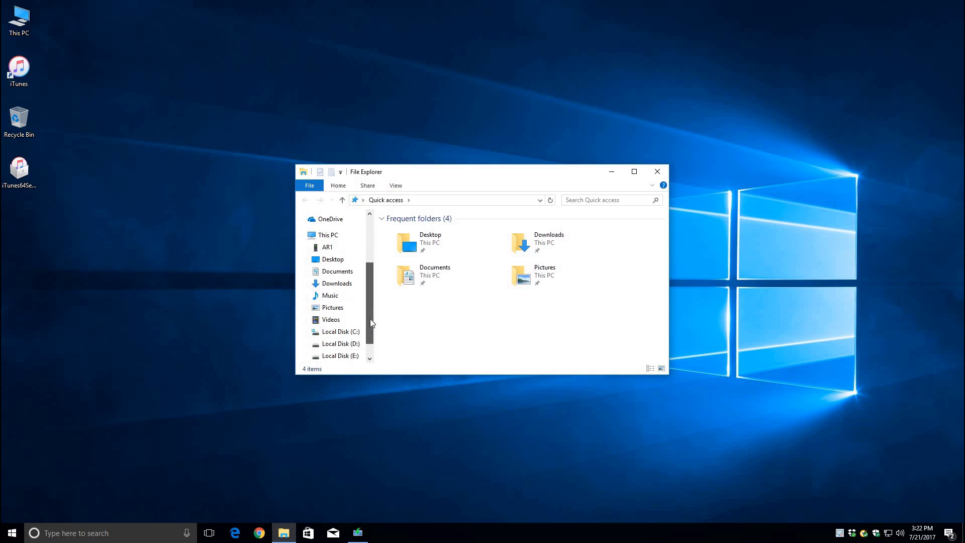
click(339, 332)
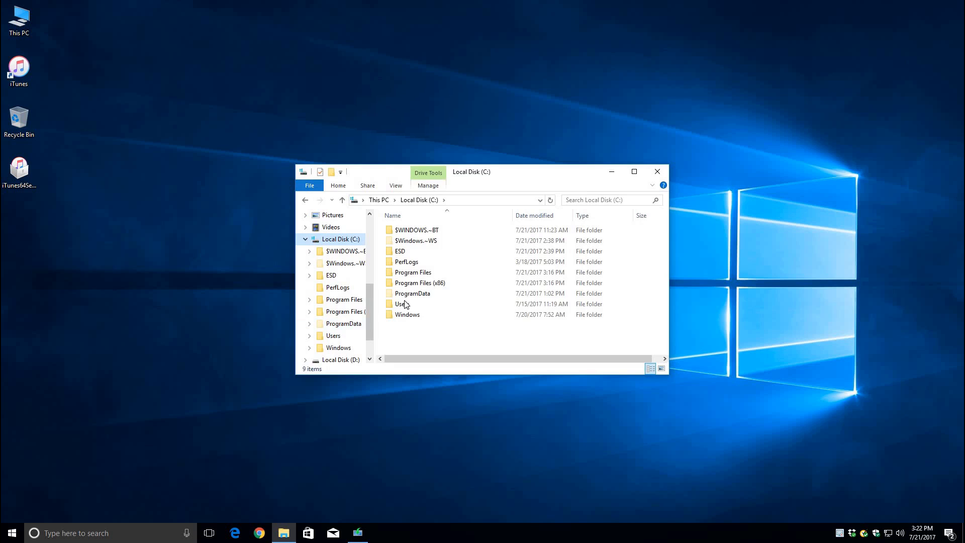
double_click(399, 303)
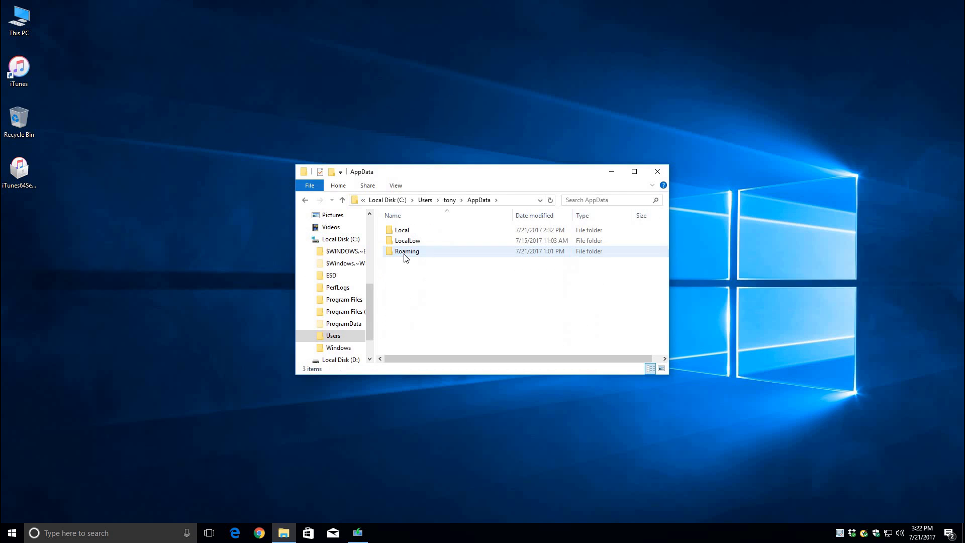
Step: Continue through Roaming and MobileSync into the Backup folder and reveal its full path
double_click(407, 251)
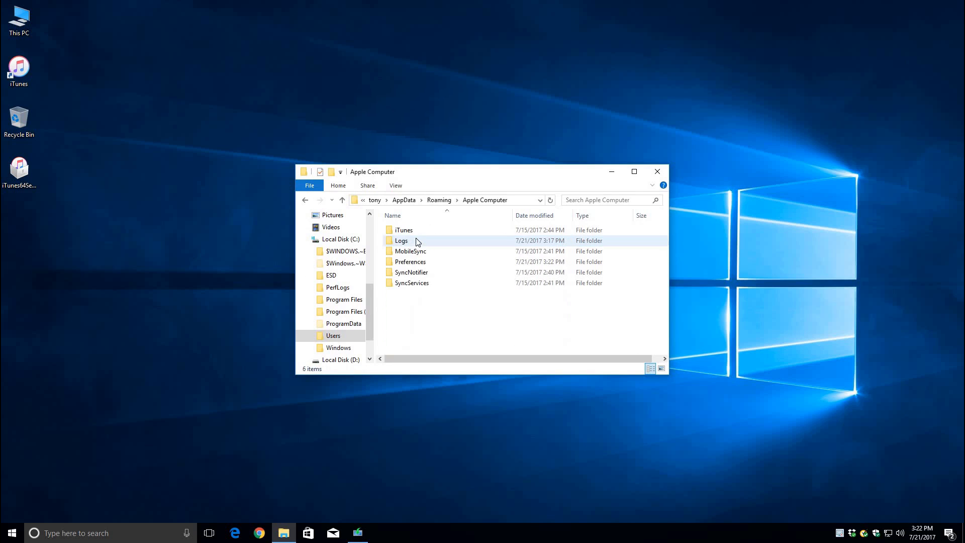
double_click(411, 252)
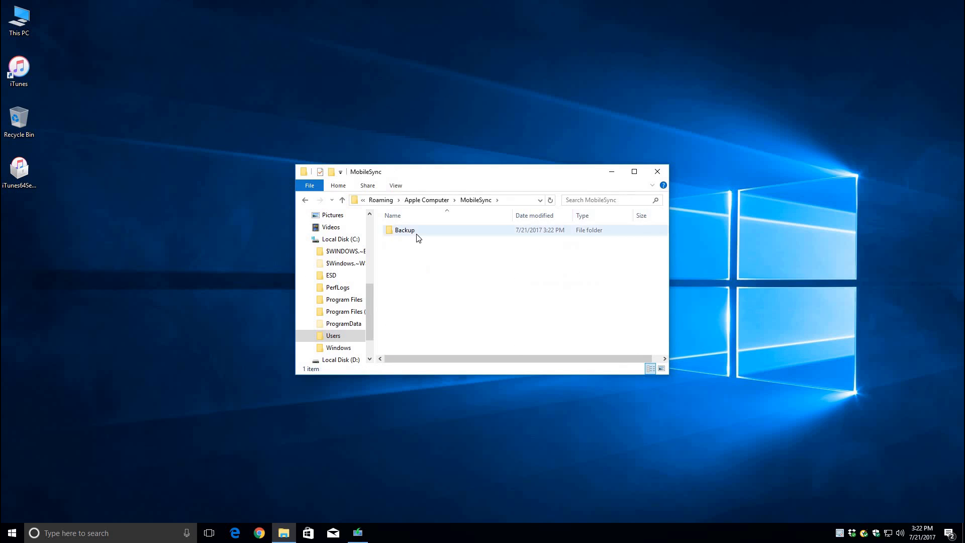
double_click(404, 230)
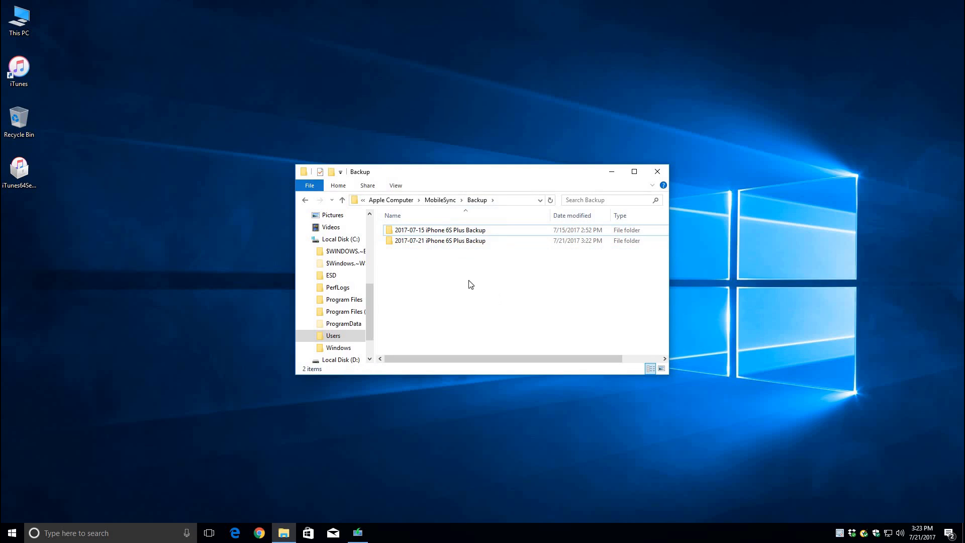
click(635, 171)
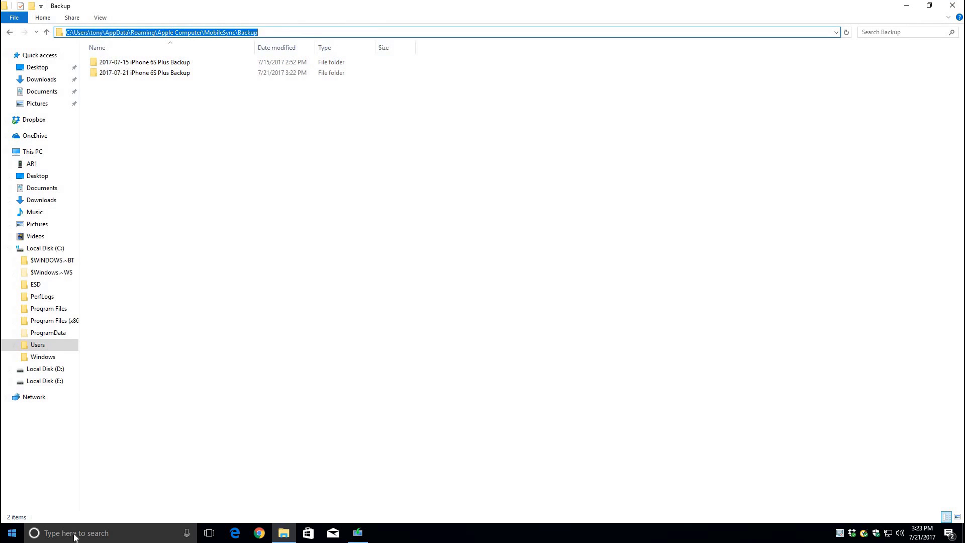
Step: Launch Notepad and enter the path C:\Users\tony\AppData\Roaming\Apple Computer\MobileSync\Backup
text(note)
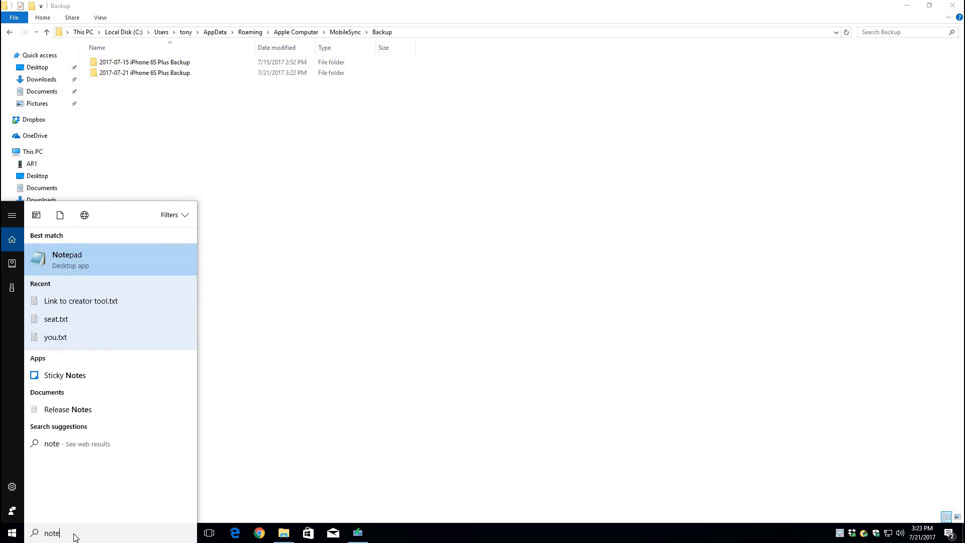
click(66, 258)
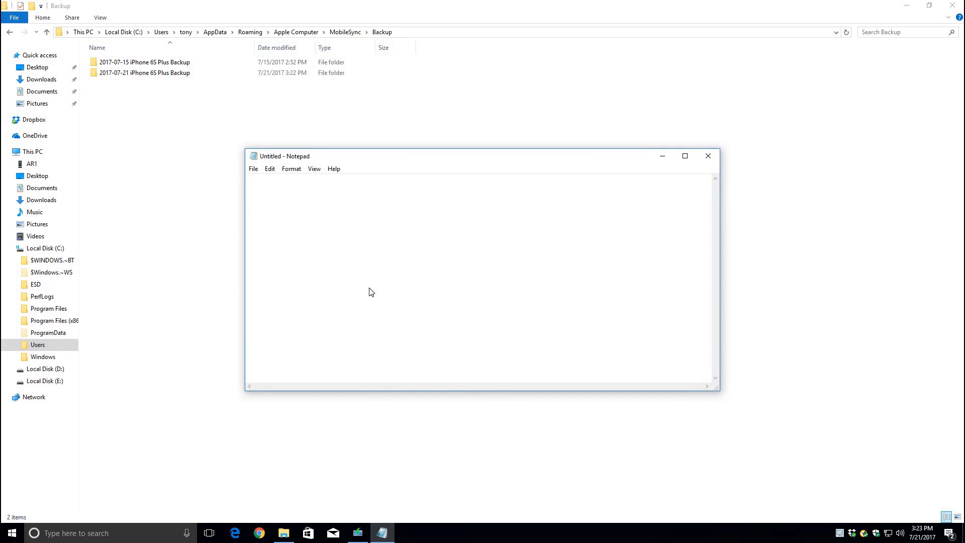
text(C:\Users\tony\AppData\Roaming\Apple Computer\MobileSync\Backup)
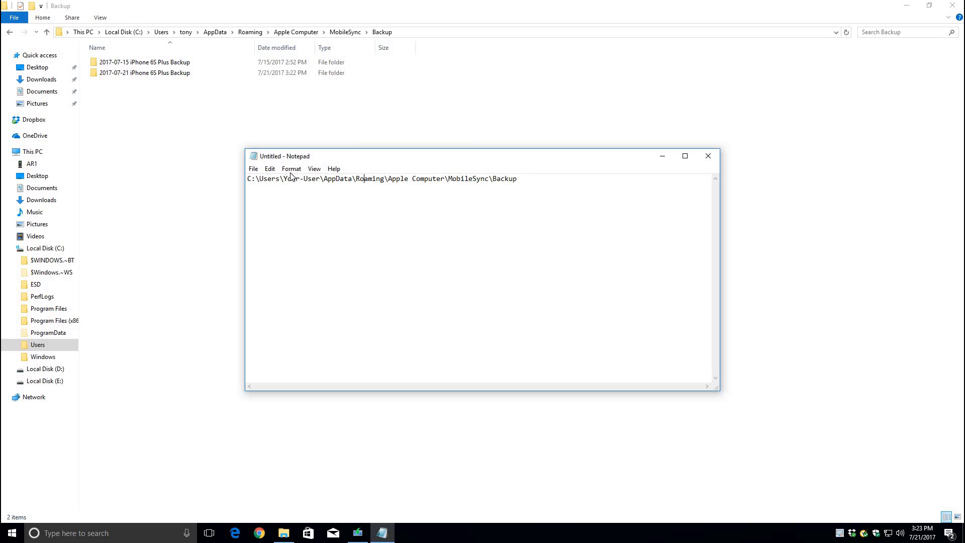
mouse_move(665, 162)
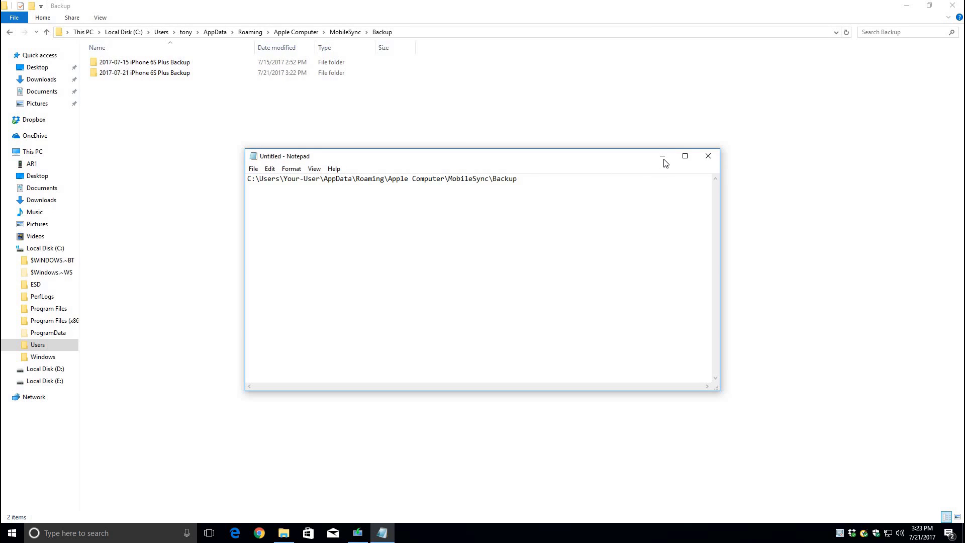